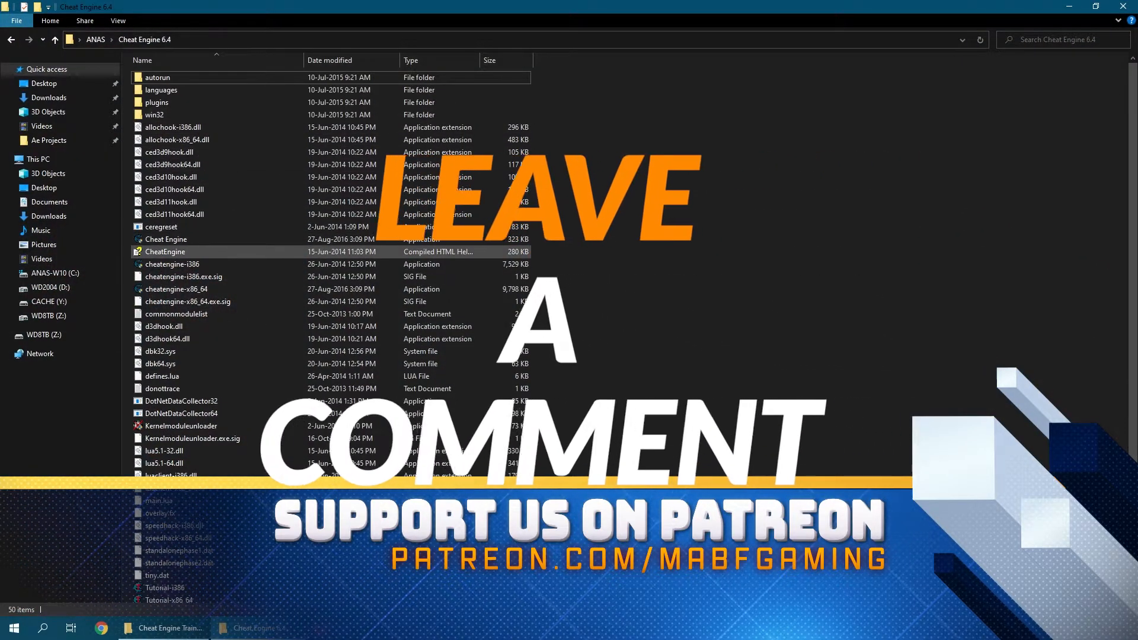
# Launch Cheat Engine and start Call of Duty 4 without safe mode, confirming the player profile.
pyautogui.click(165, 238)
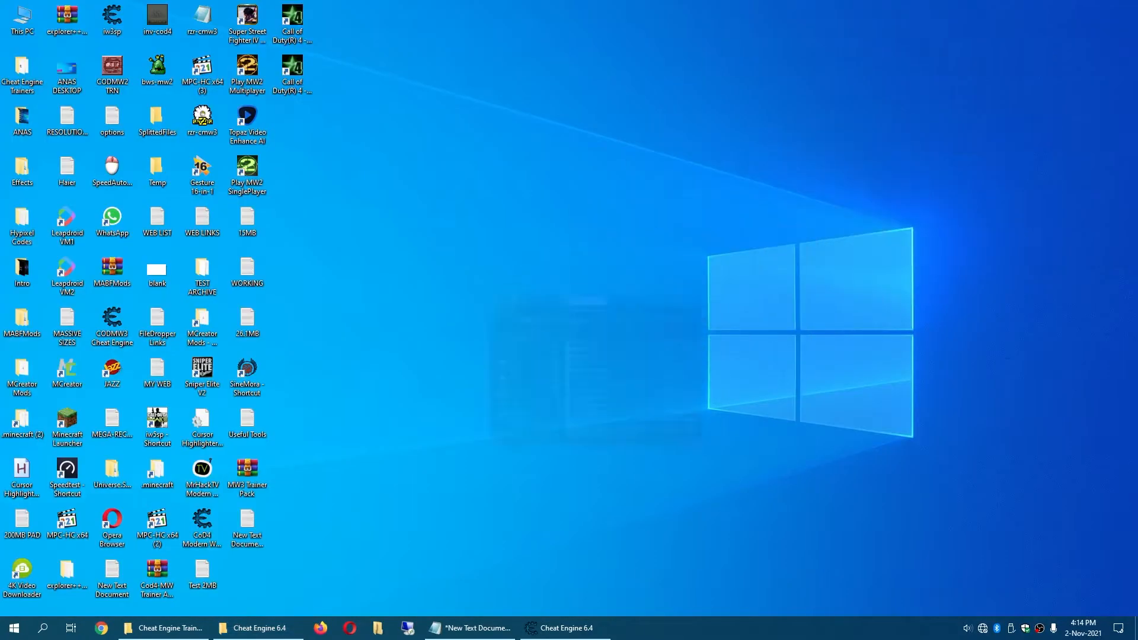
pyautogui.click(257, 627)
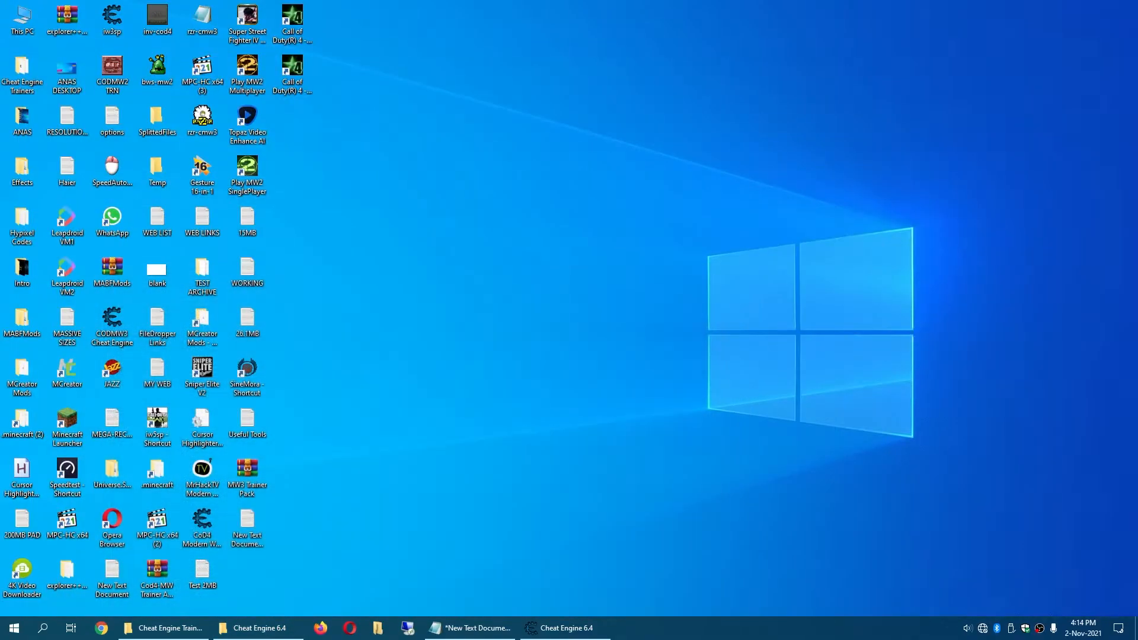
pyautogui.click(561, 628)
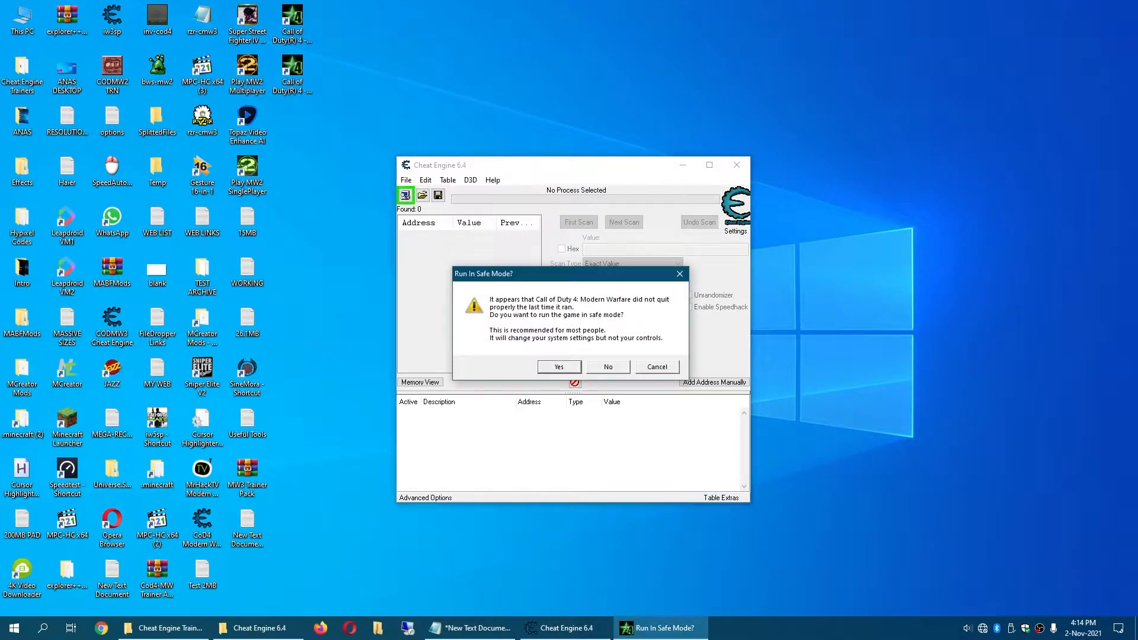
pyautogui.click(557, 366)
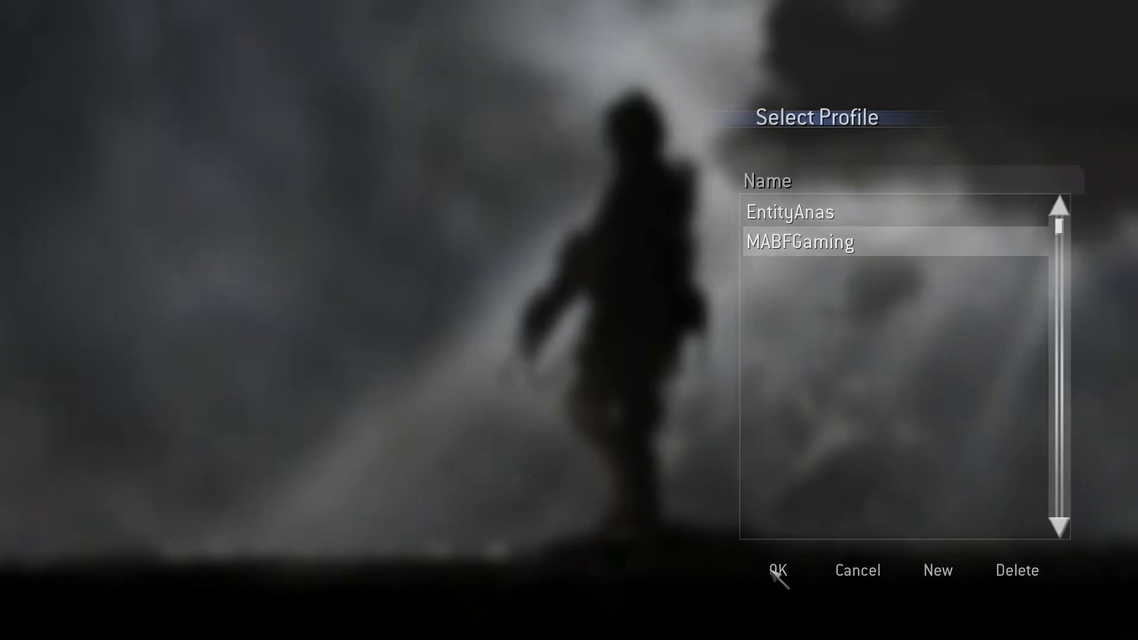
pyautogui.click(776, 570)
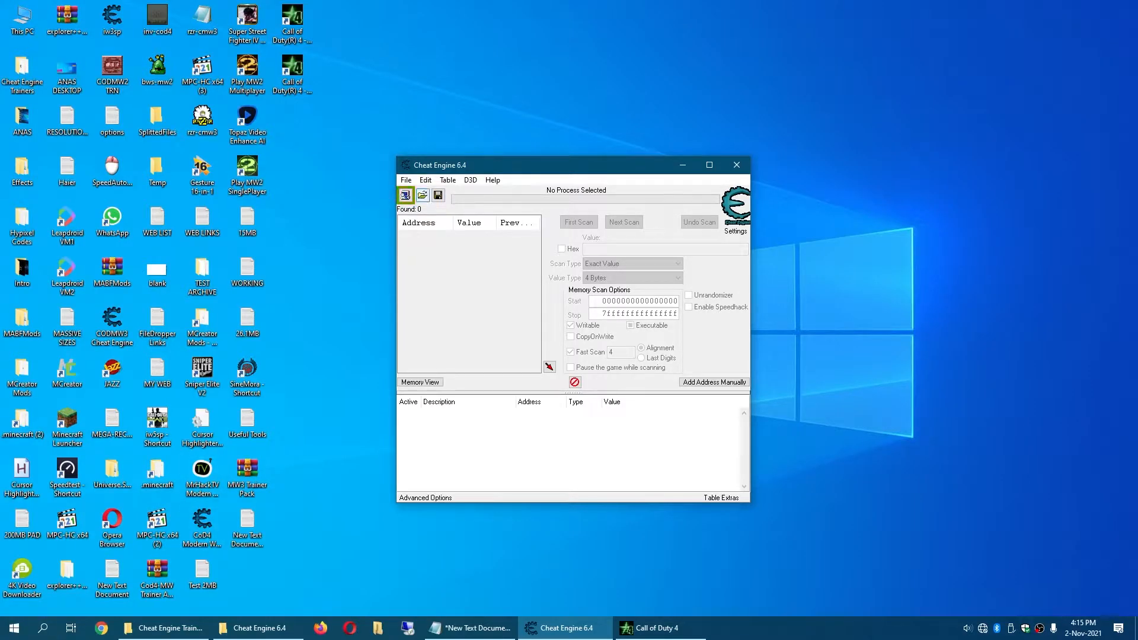
pyautogui.moveTo(404, 194)
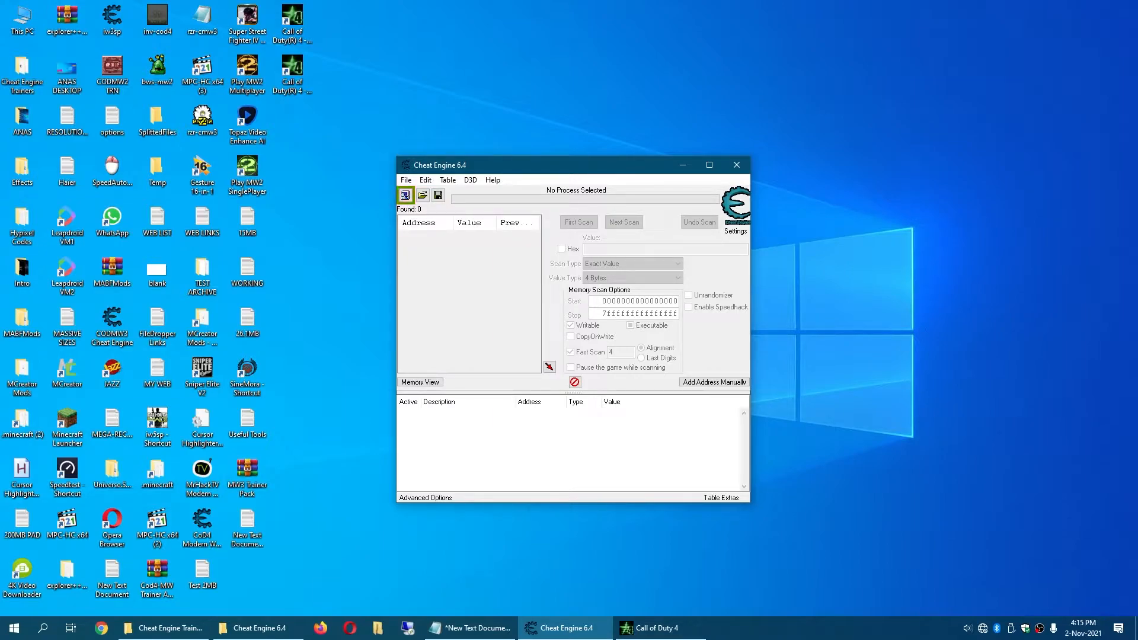
pyautogui.moveTo(405, 194)
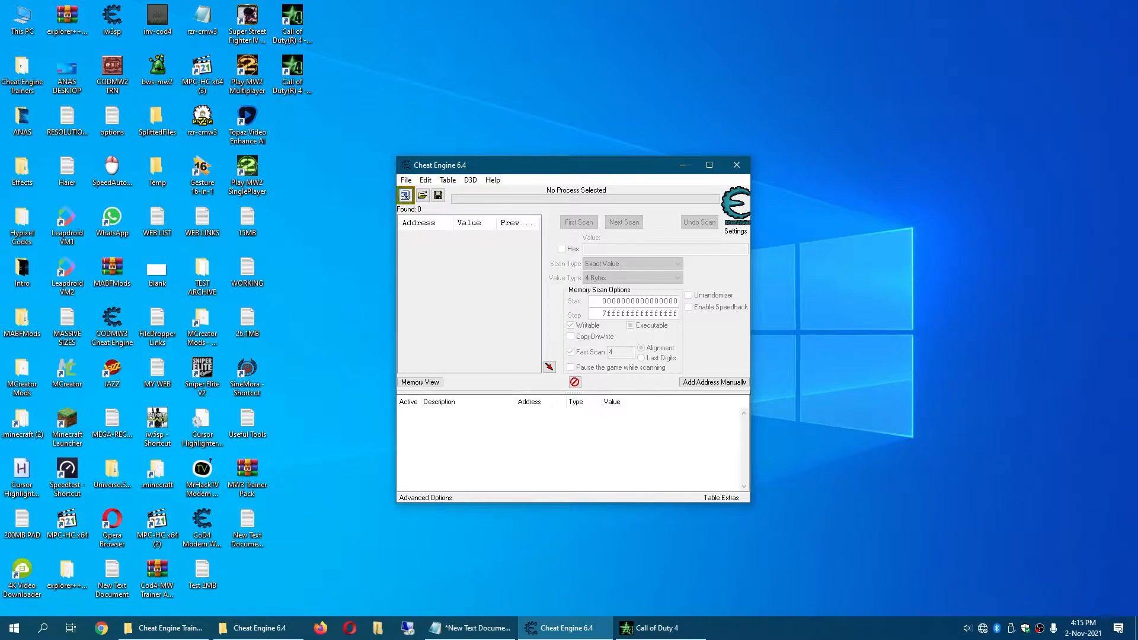
# Attach Cheat Engine to the iw3sp.exe process from the Process List.
pyautogui.click(404, 194)
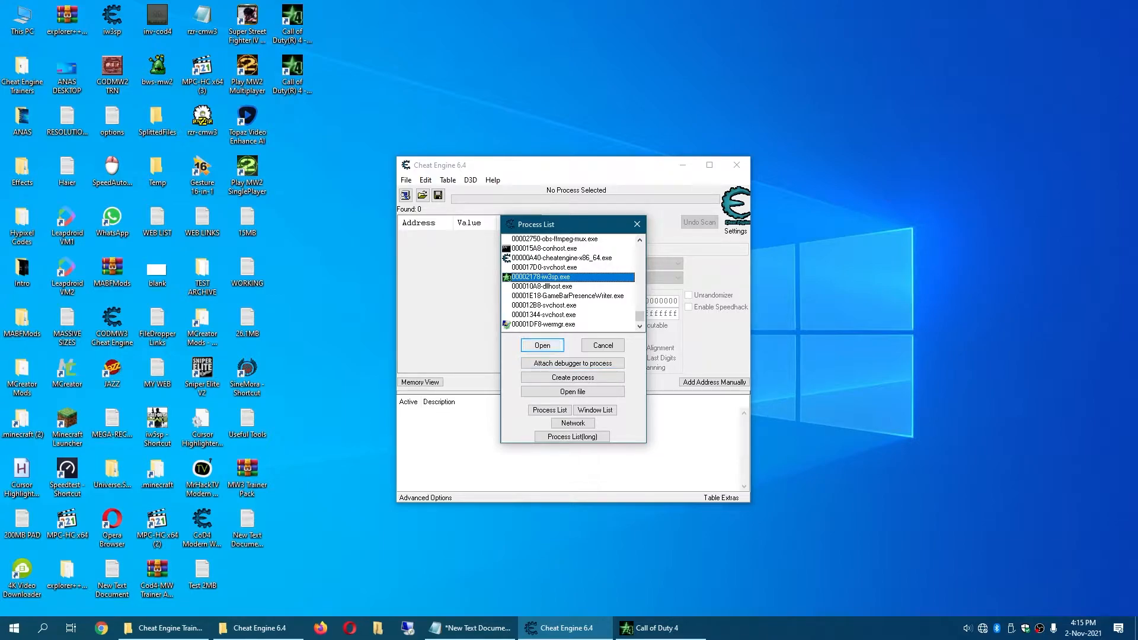
pyautogui.click(540, 345)
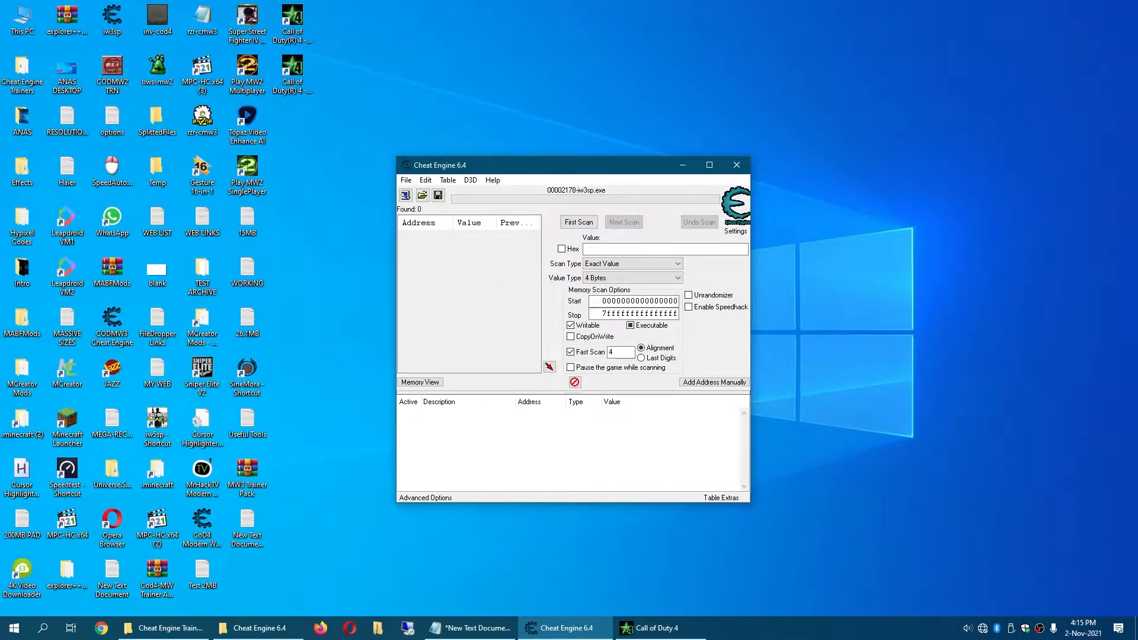
# Open the generic trainer generator, title it 'Test Trainer', and choose CETRAINER output.
pyautogui.click(406, 178)
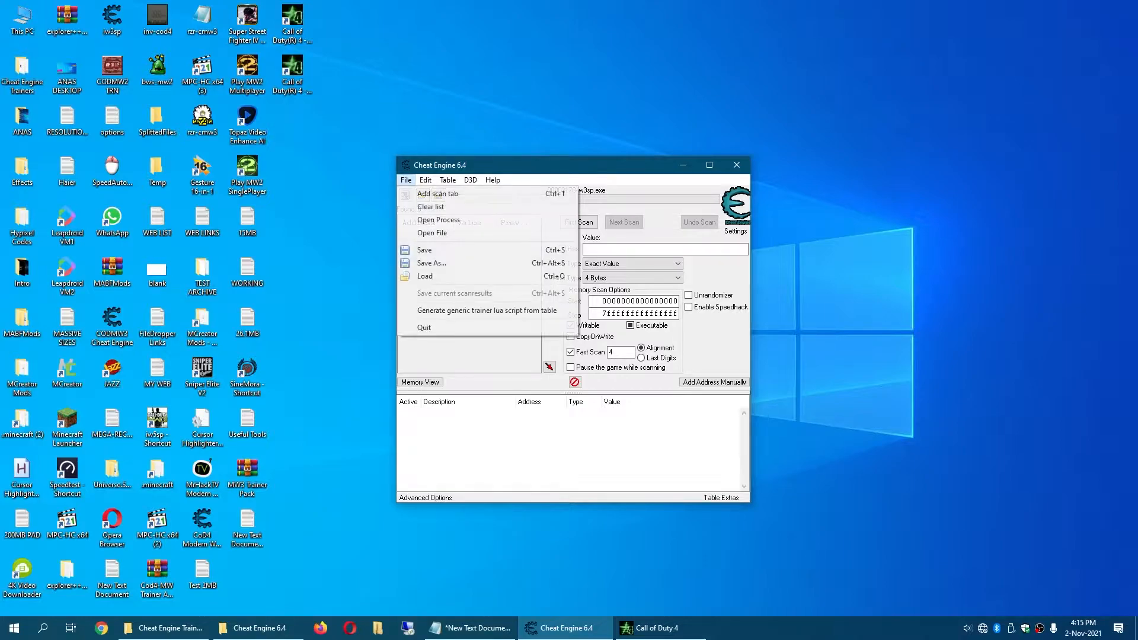
pyautogui.moveTo(486, 311)
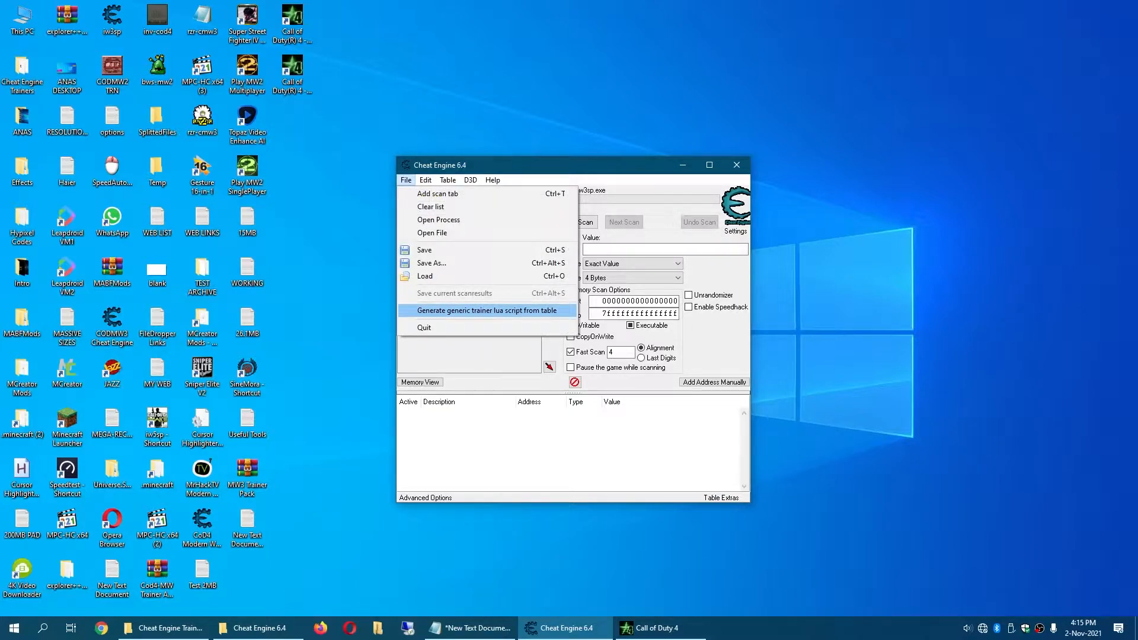
pyautogui.click(488, 311)
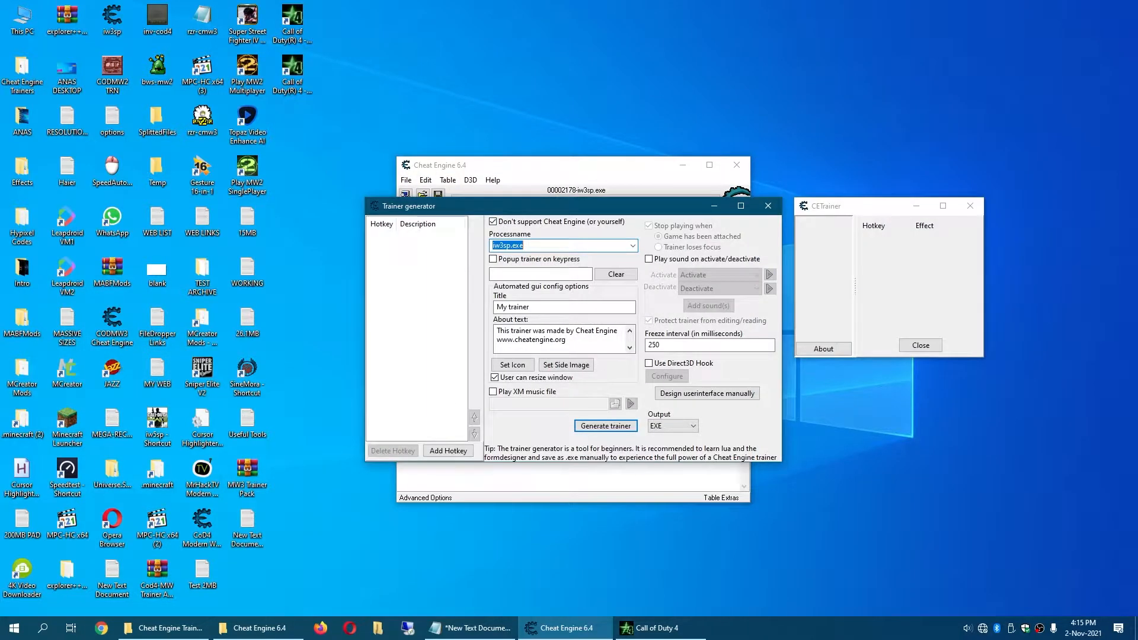
pyautogui.click(563, 307)
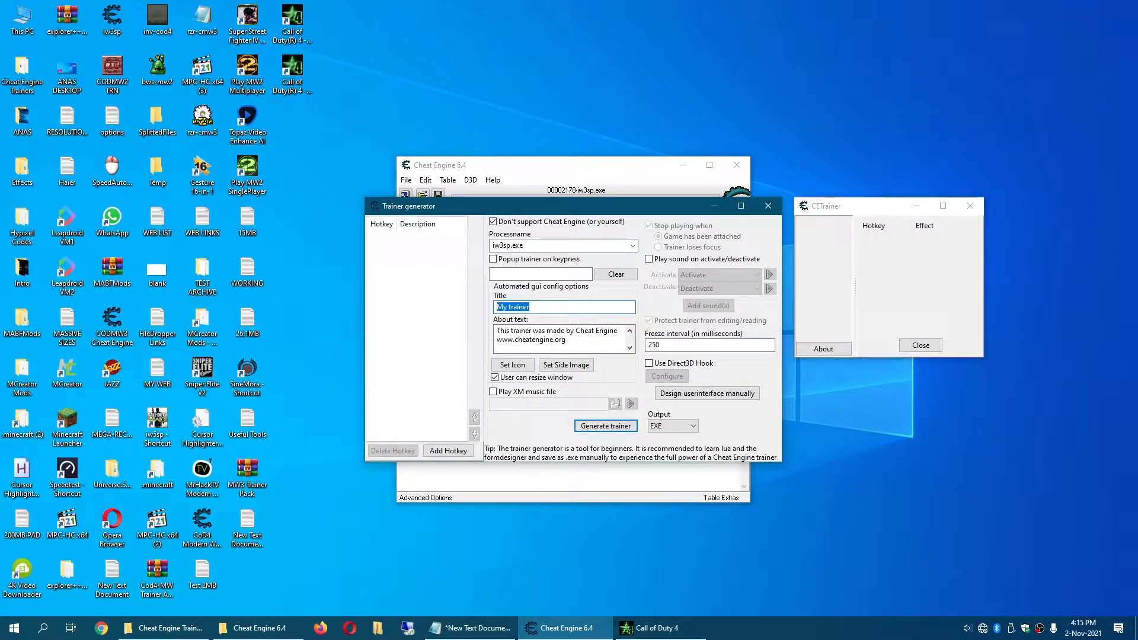
pyautogui.write('Test')
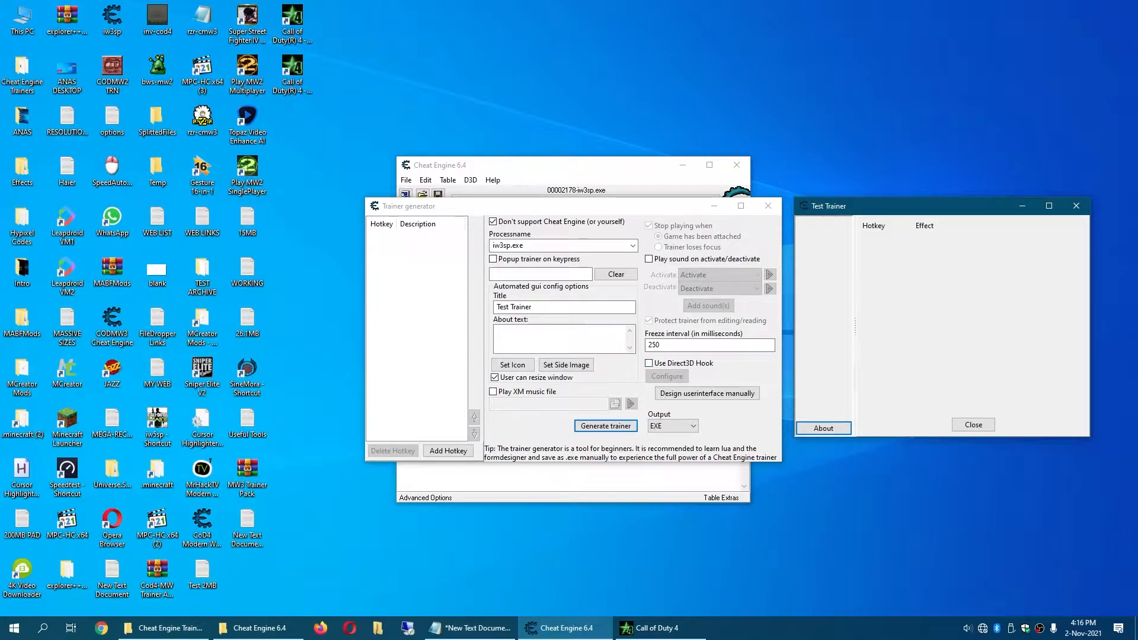
pyautogui.click(690, 426)
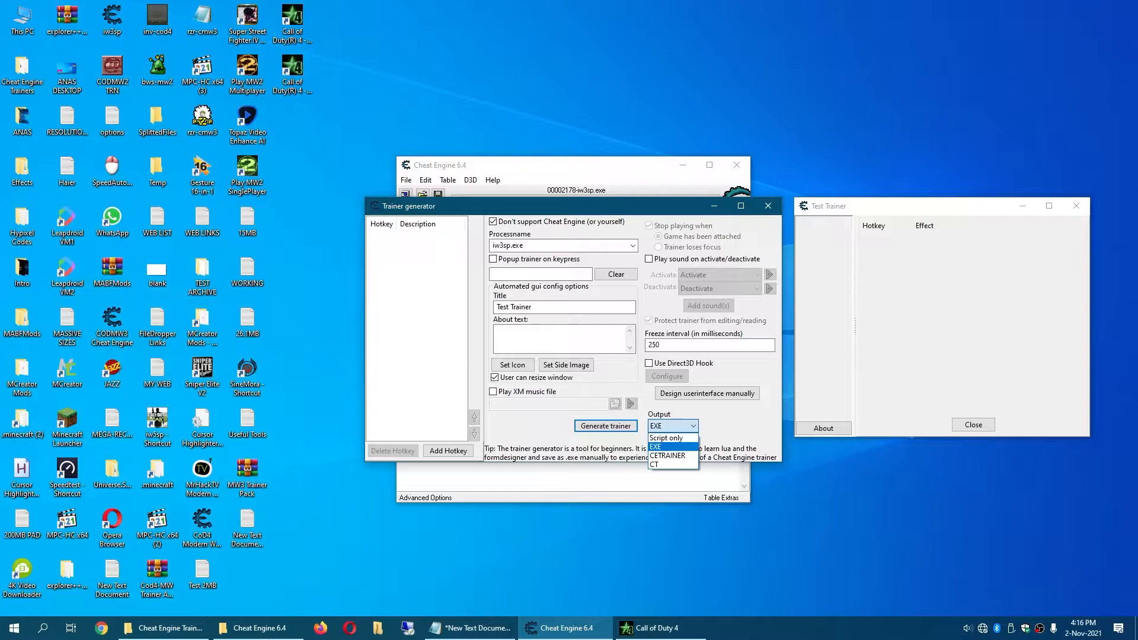
pyautogui.moveTo(666, 455)
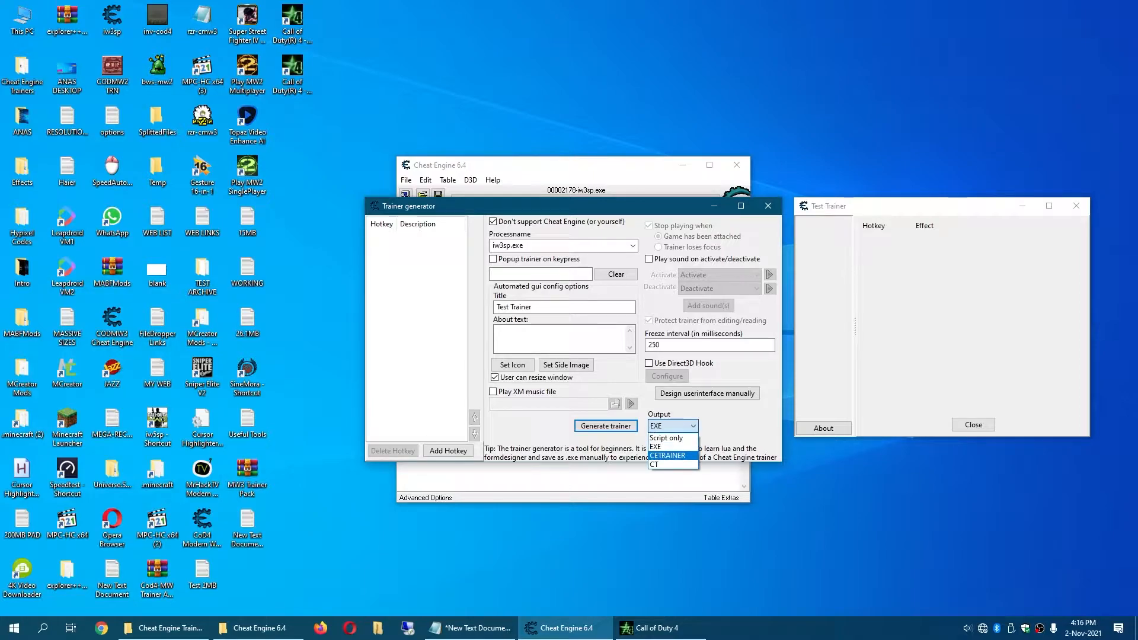
pyautogui.click(666, 456)
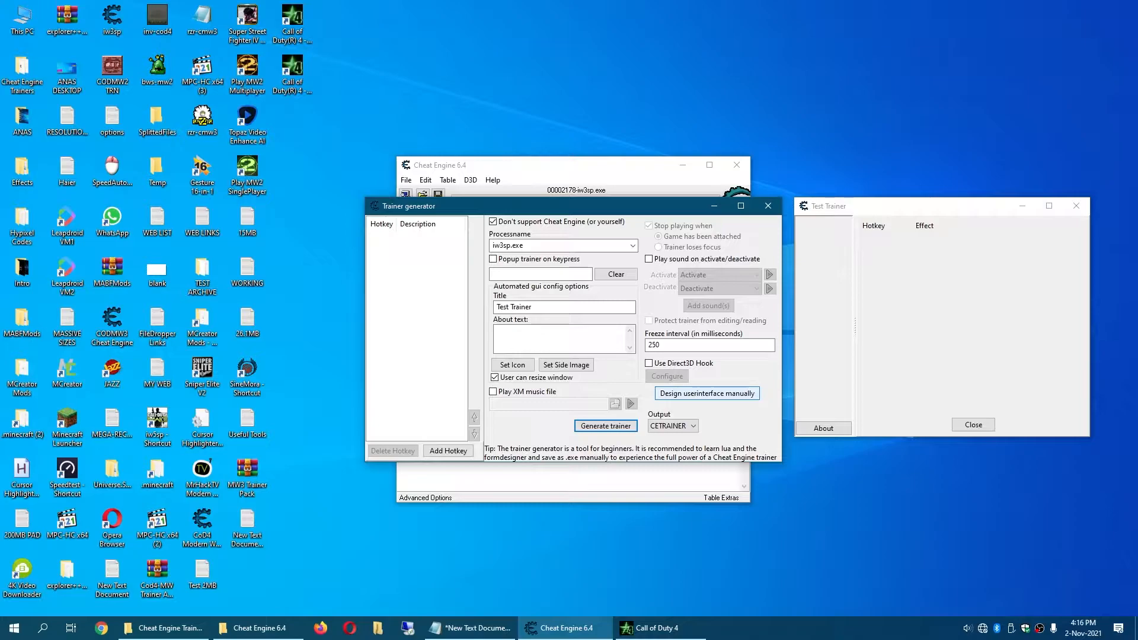
# Design the form manually, captioning labels 'My Test Trainer For Cod4-MW' and 'Options'.
pyautogui.click(706, 392)
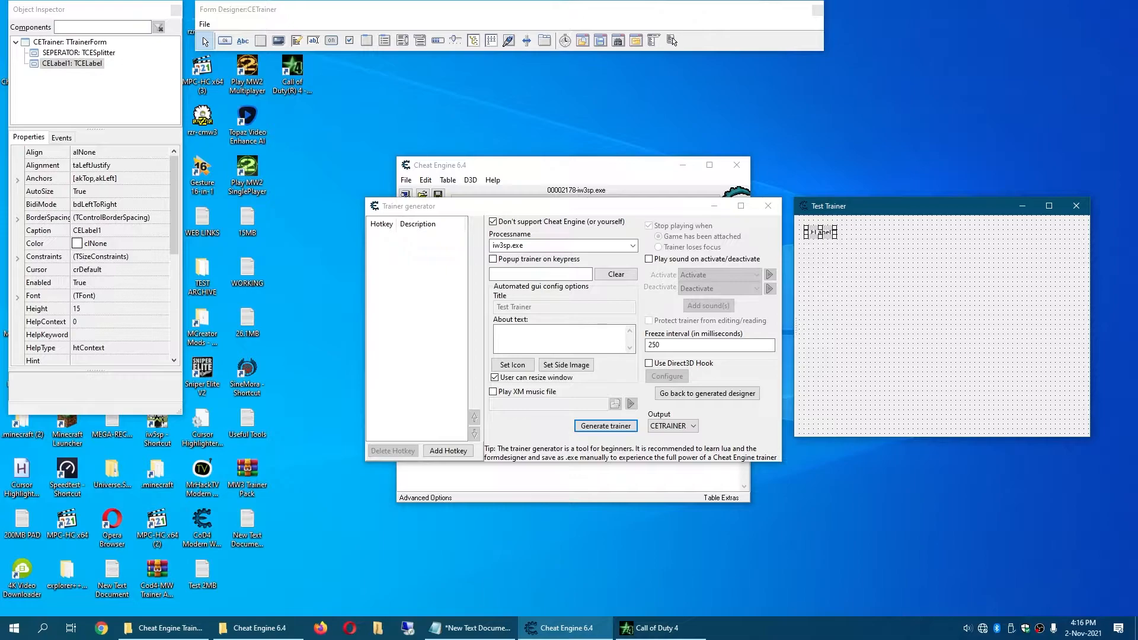
pyautogui.click(87, 229)
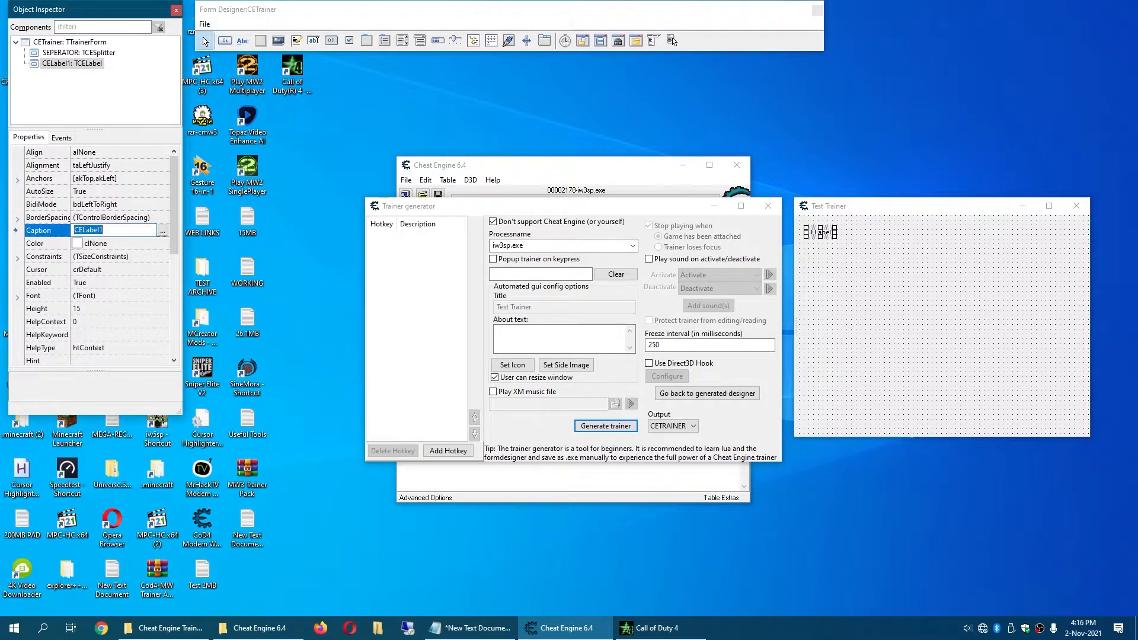
pyautogui.click(45, 243)
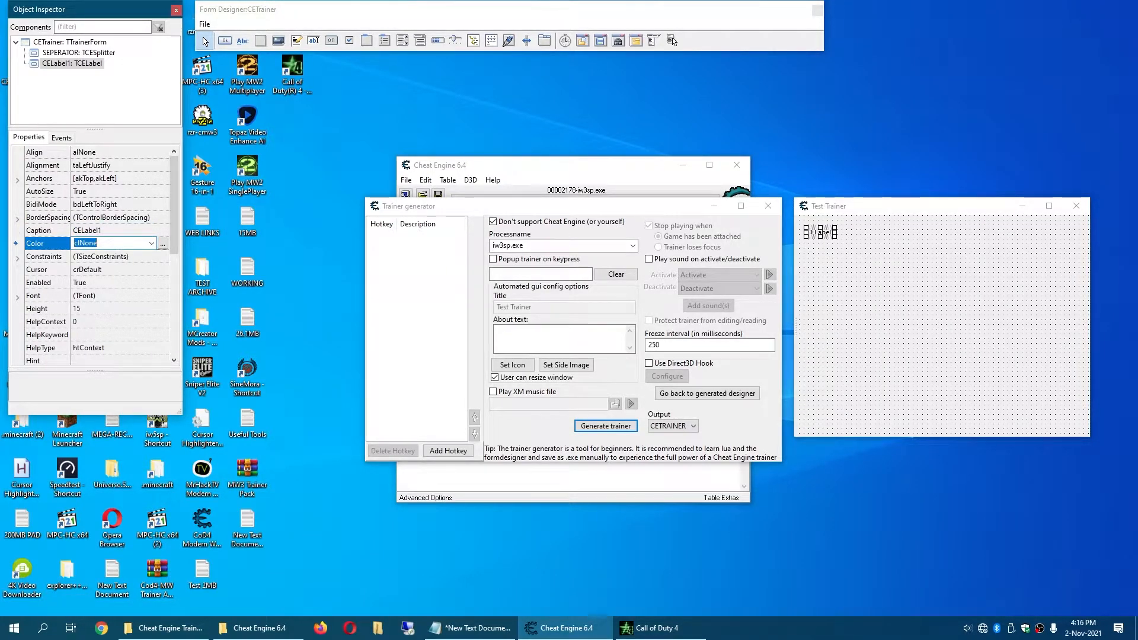
pyautogui.click(151, 243)
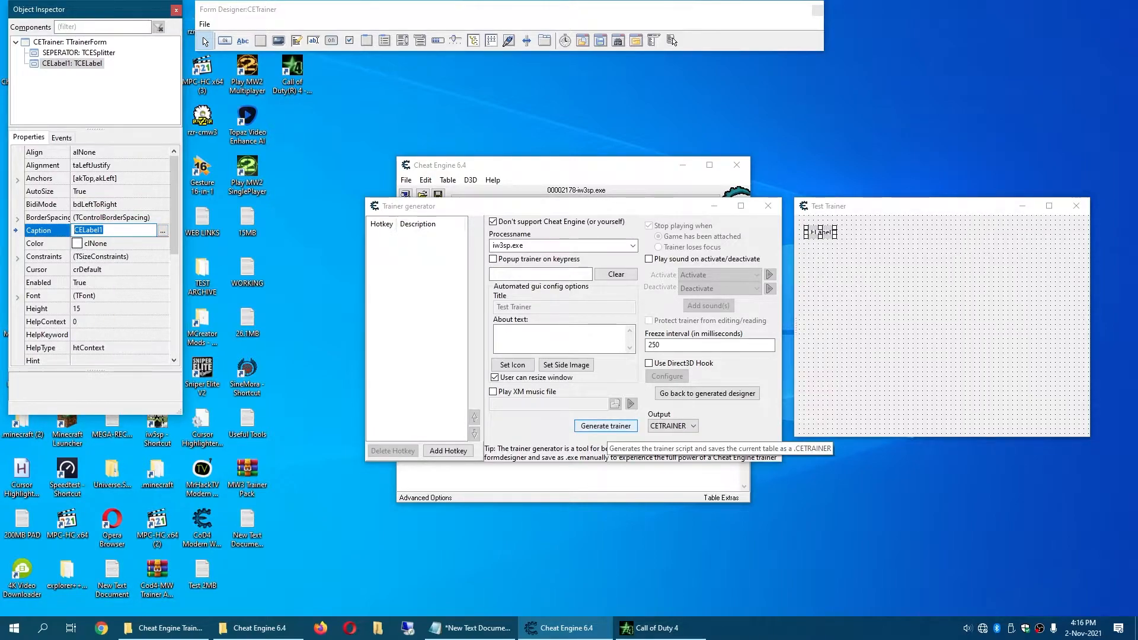
pyautogui.write('Test')
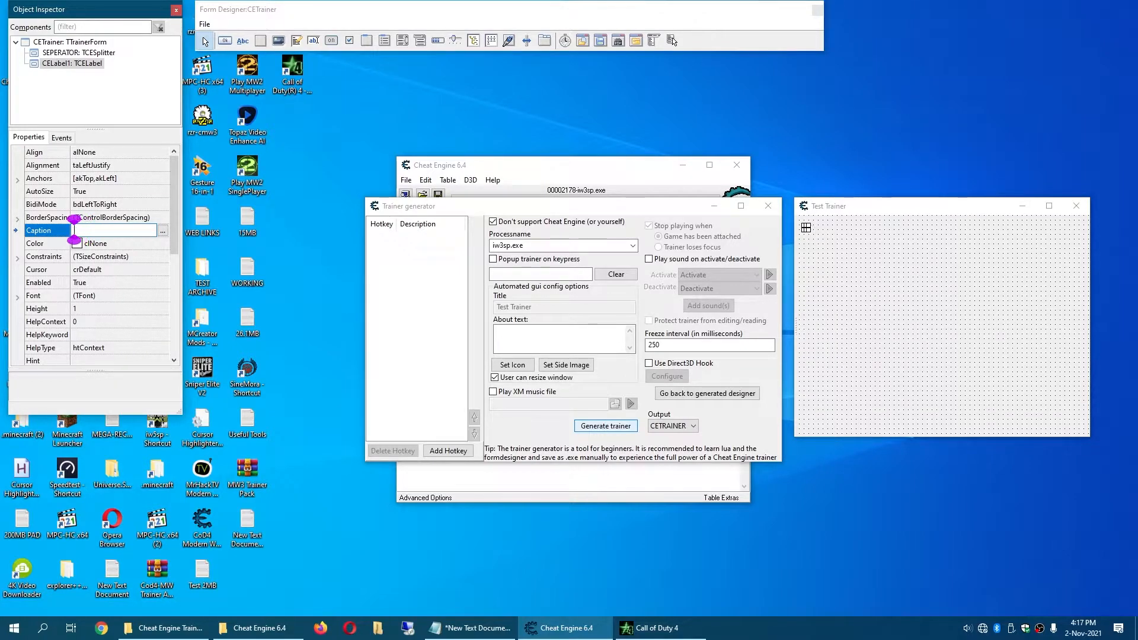
pyautogui.write('My Tra')
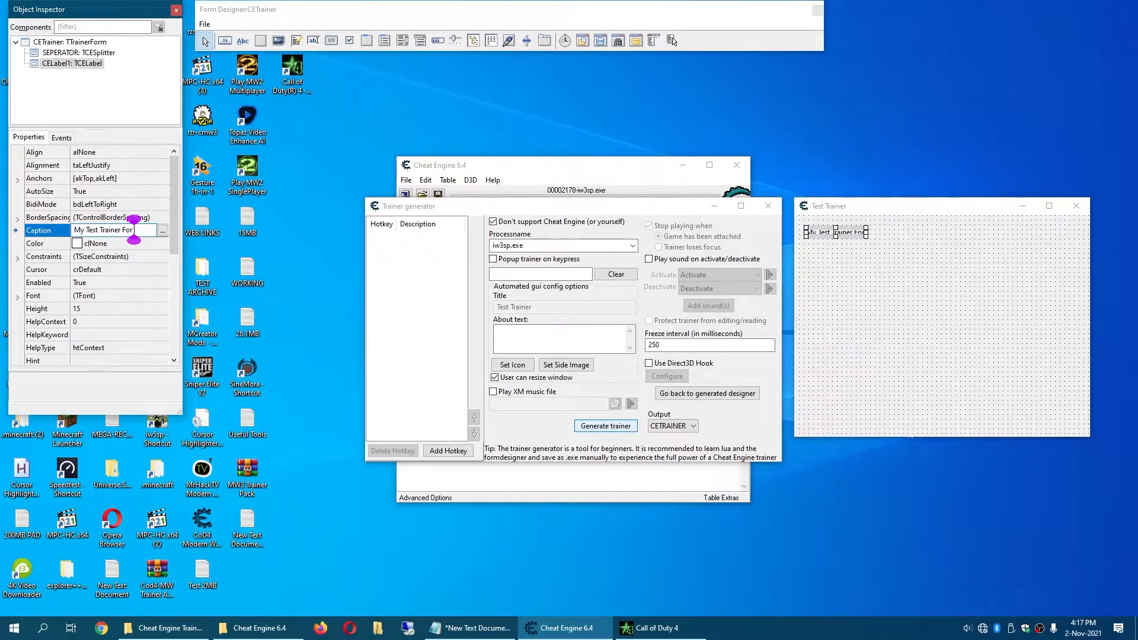
pyautogui.write('Cod4-MW')
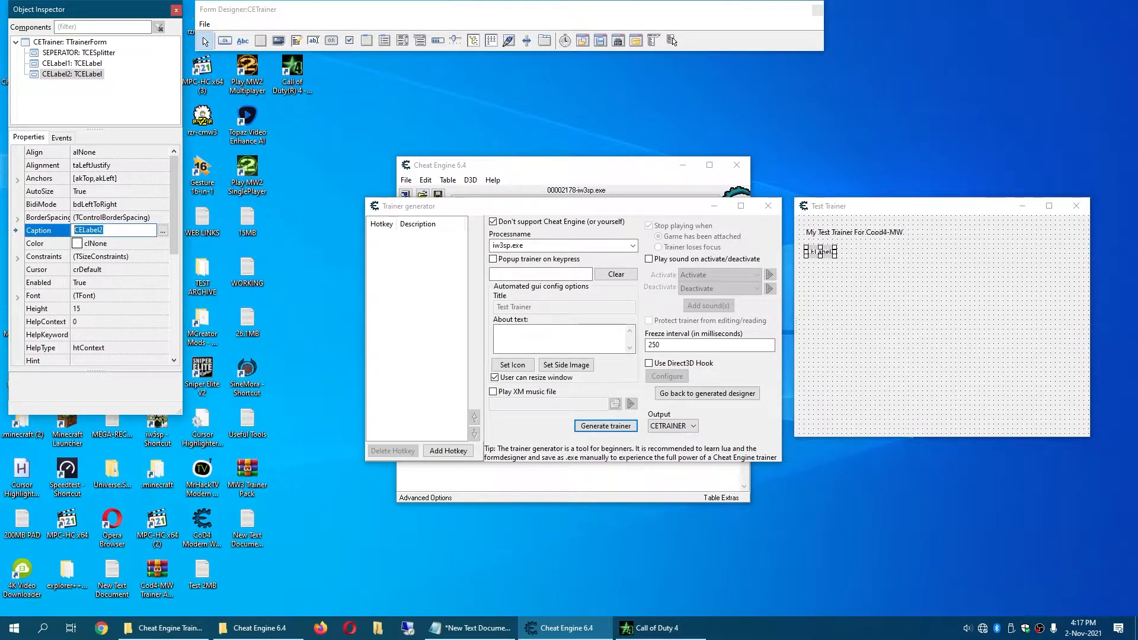
pyautogui.write('Options')
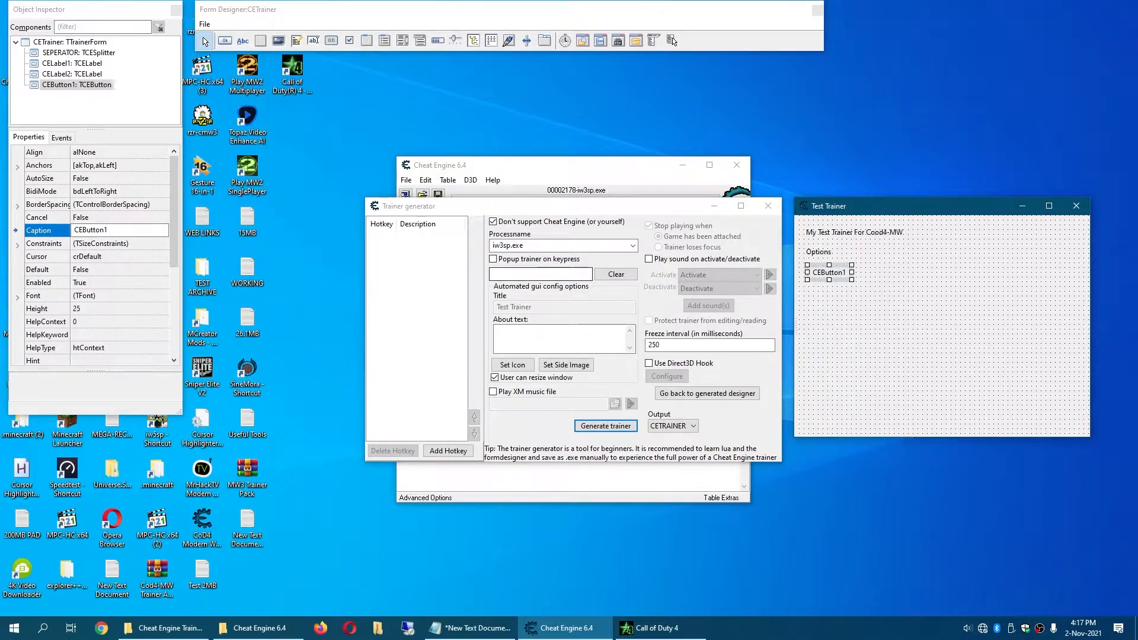
# Set CEButton1's Caption to '1X' and show its Events list in the Object Inspector.
pyautogui.click(117, 229)
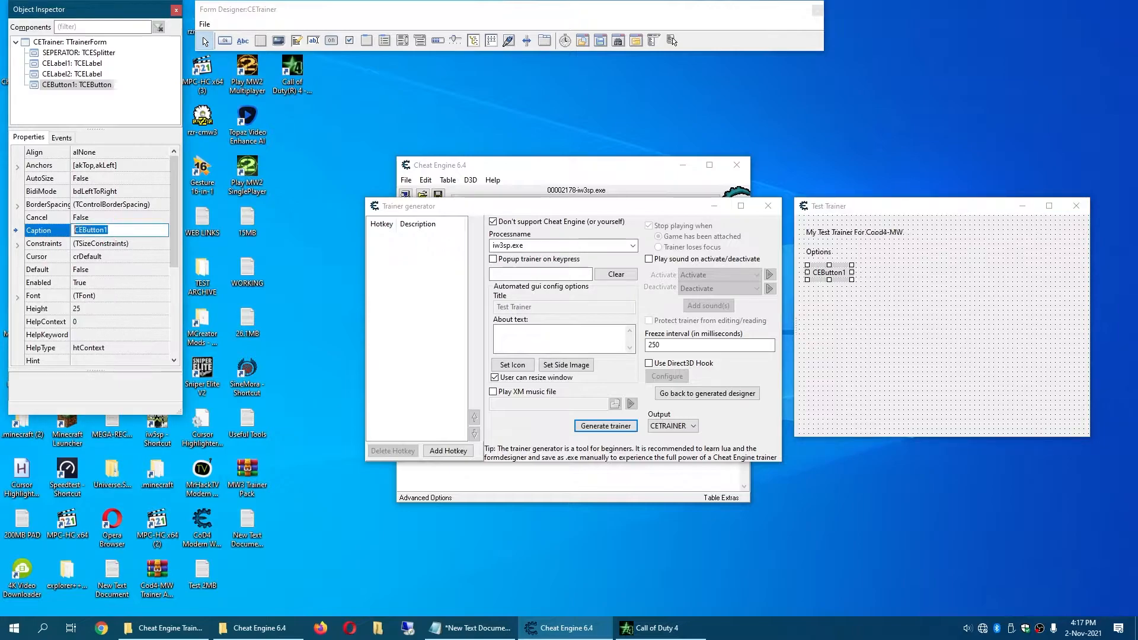
pyautogui.write('1X')
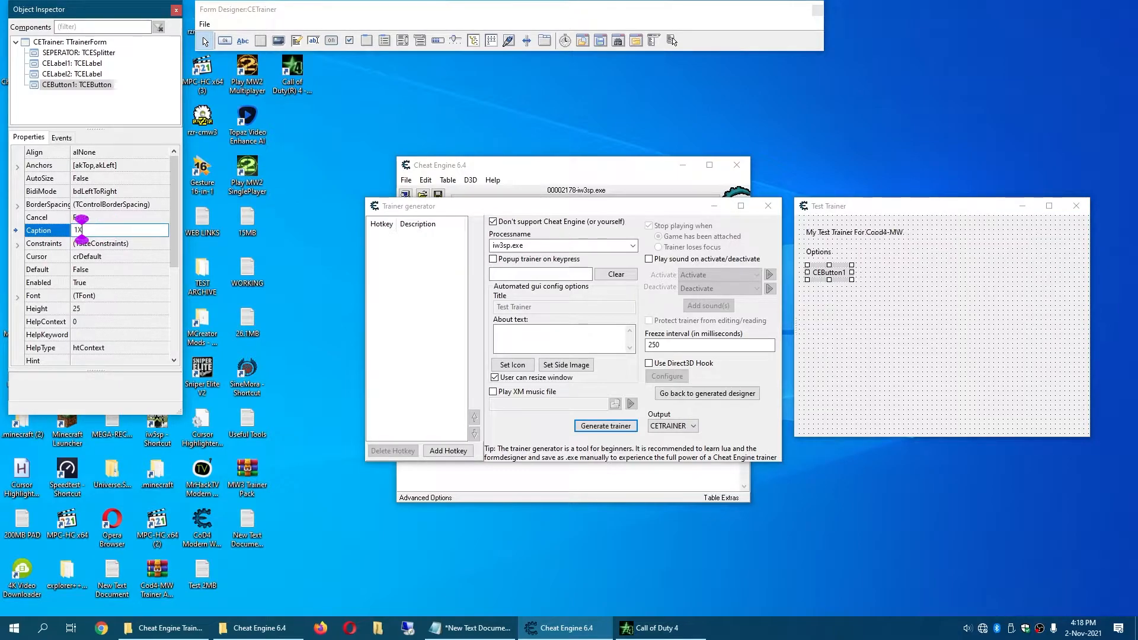
pyautogui.write('1X')
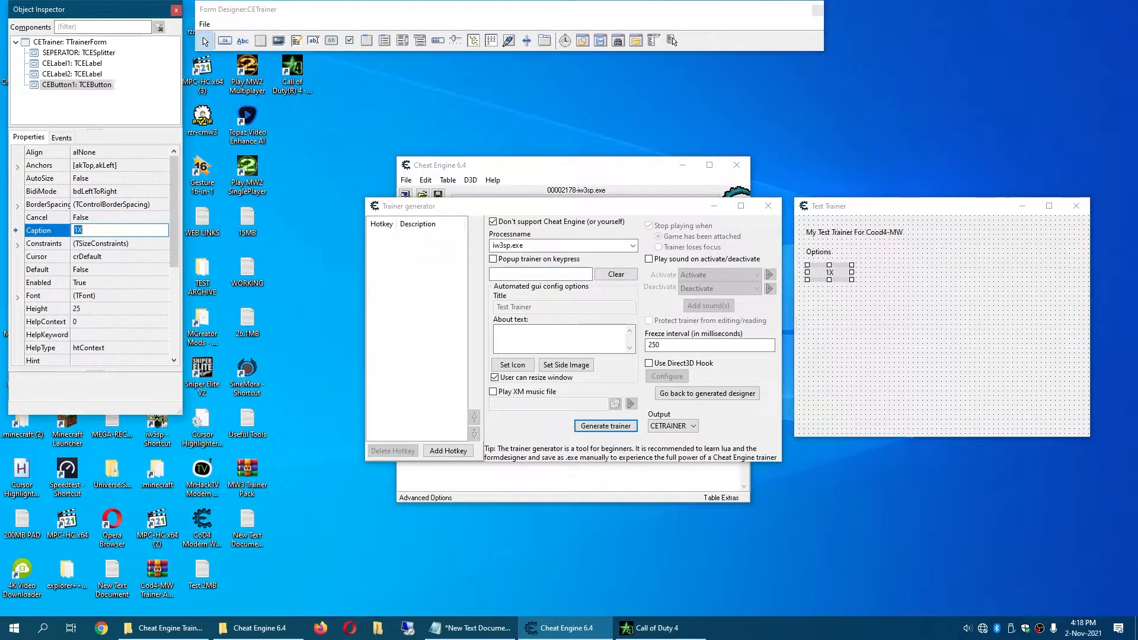
pyautogui.click(61, 137)
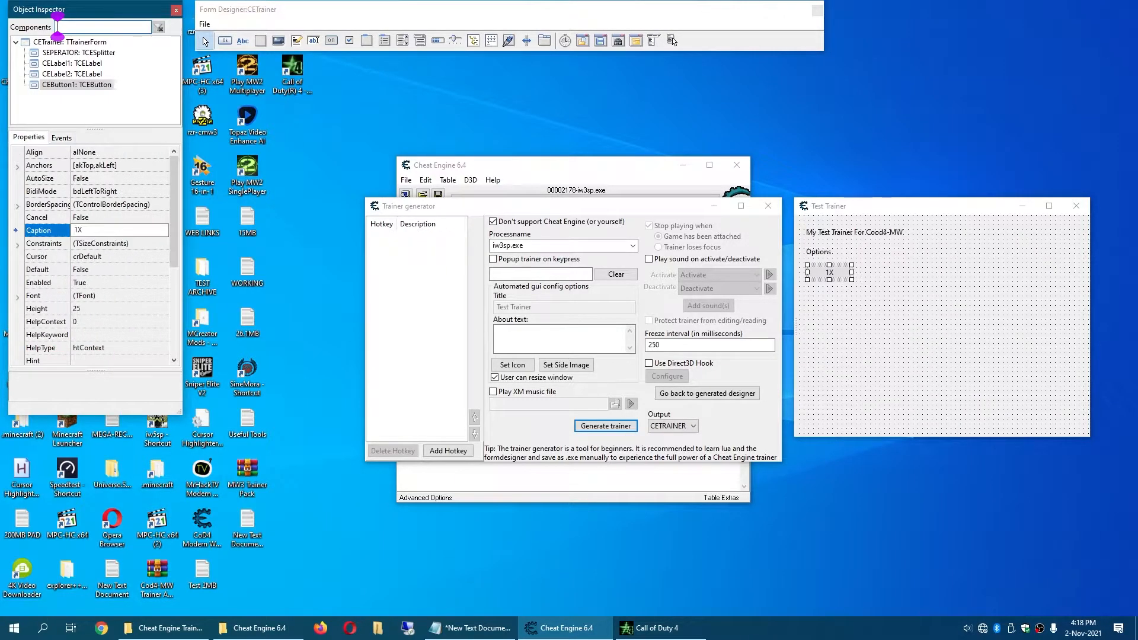
pyautogui.click(61, 137)
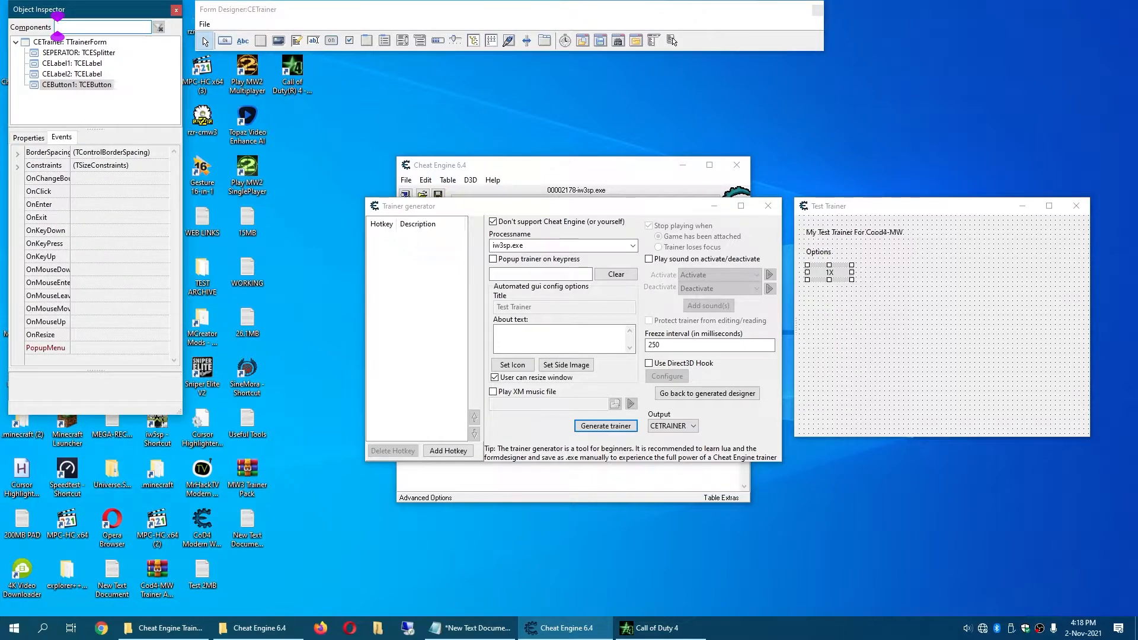
# Create CEButton1Click, pasting in speedhack_setSpeed with the speed set to 1.
pyautogui.click(39, 190)
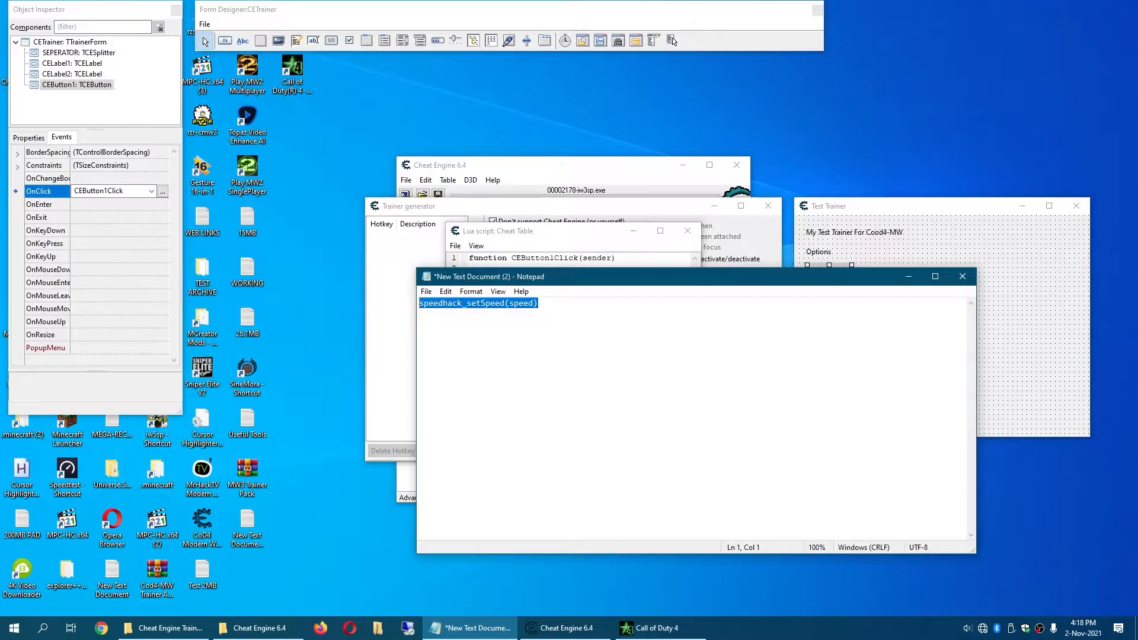
pyautogui.rightClick(478, 302)
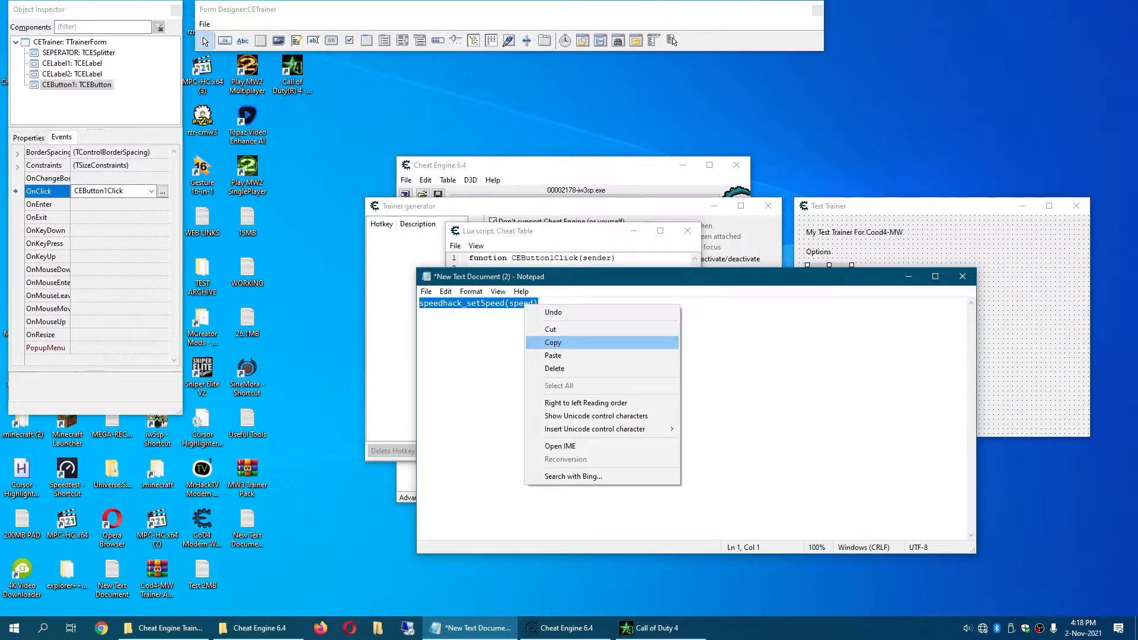
pyautogui.click(552, 342)
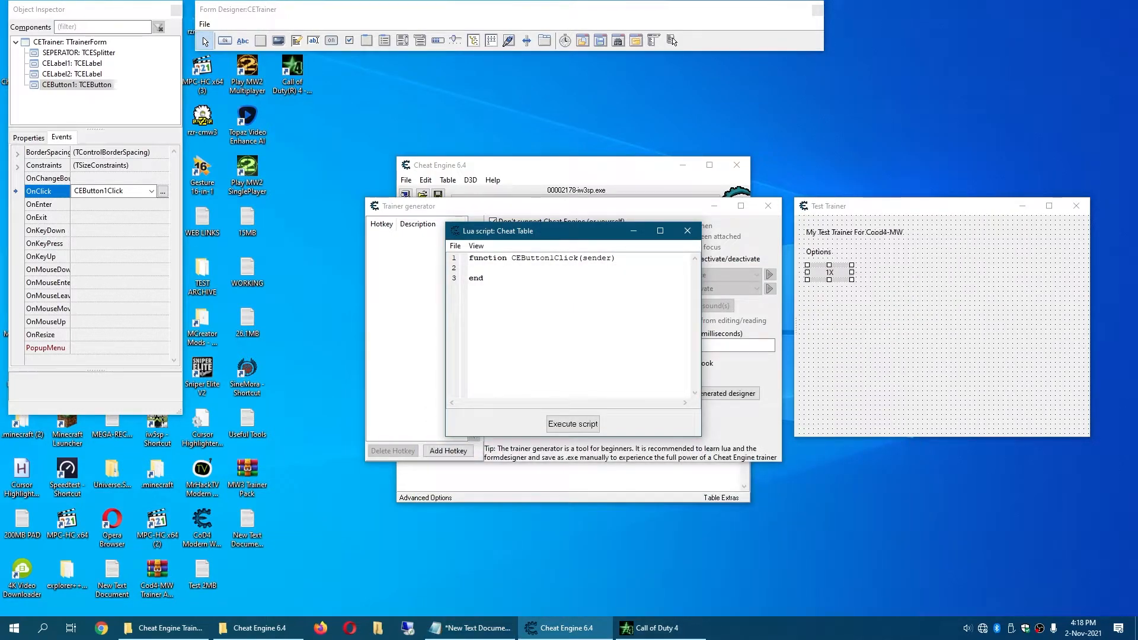
pyautogui.rightClick(494, 268)
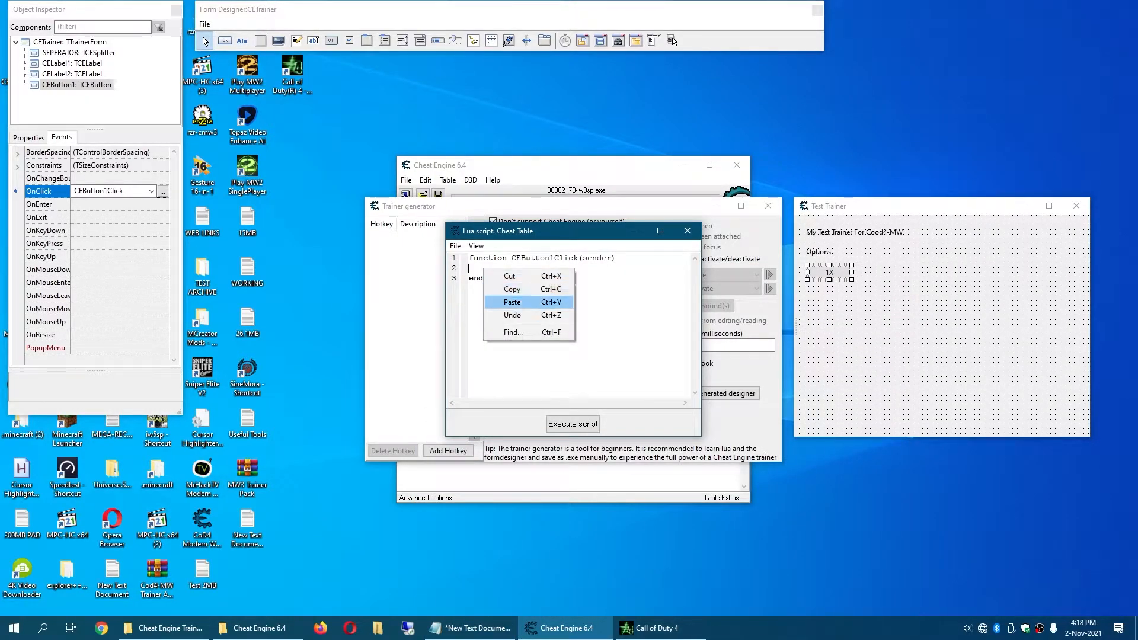
pyautogui.click(511, 301)
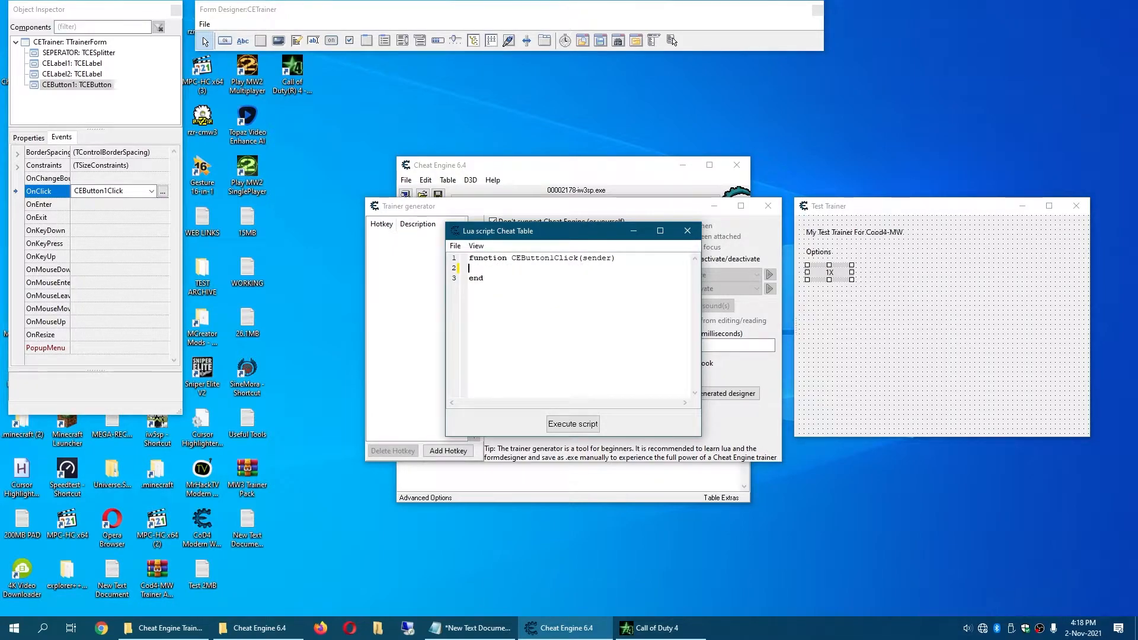
pyautogui.write('speedhack_setSpeed(speed)')
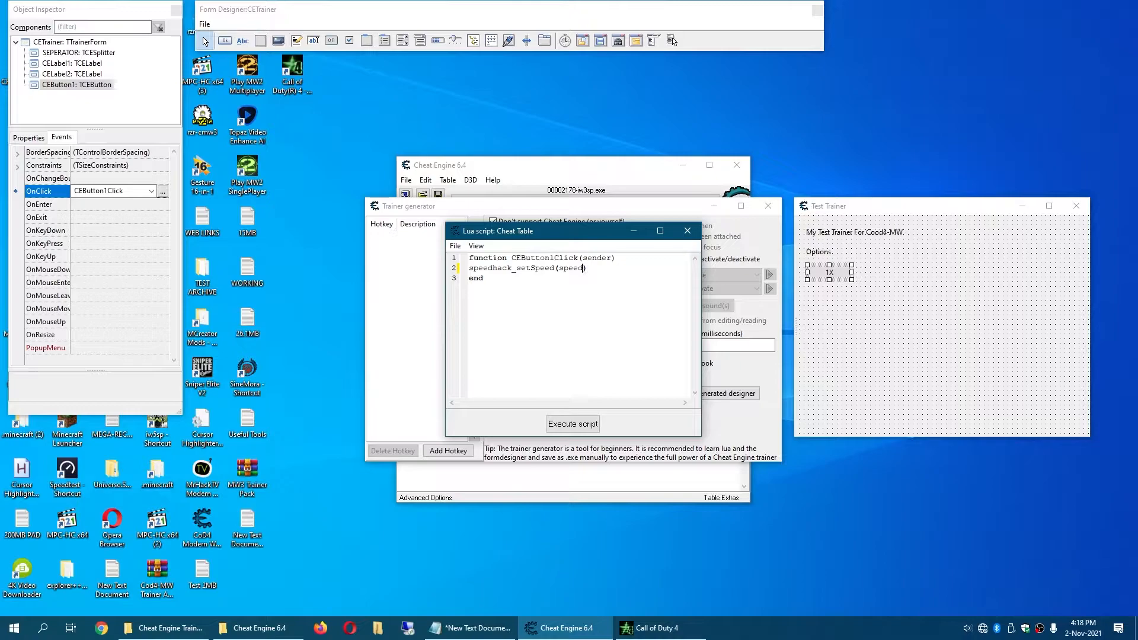
pyautogui.write('2')
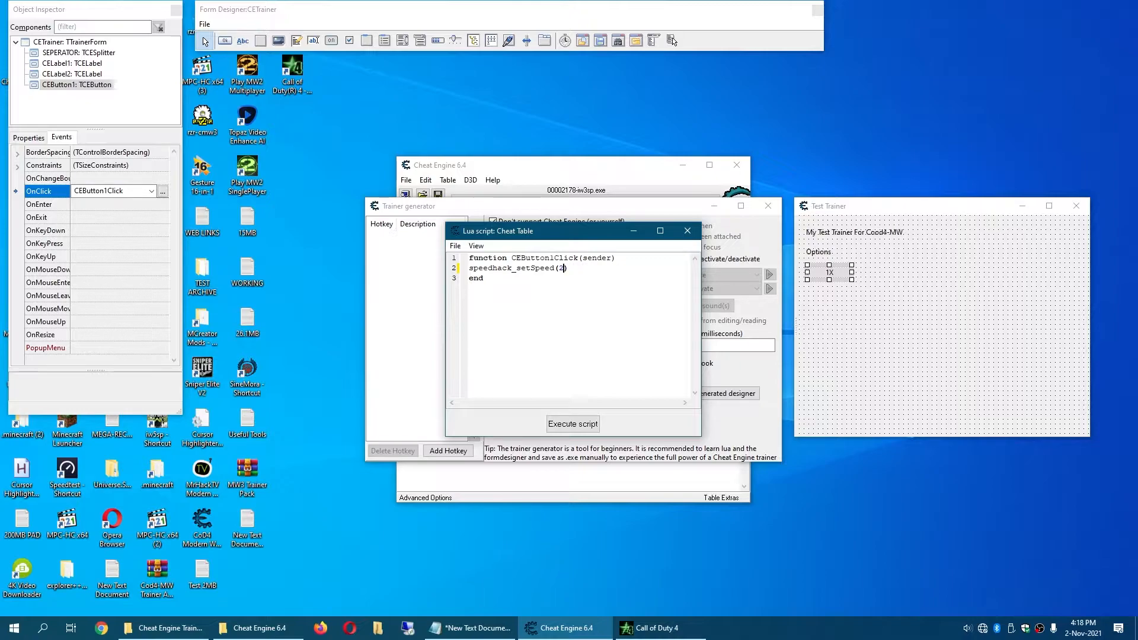
pyautogui.write('1')
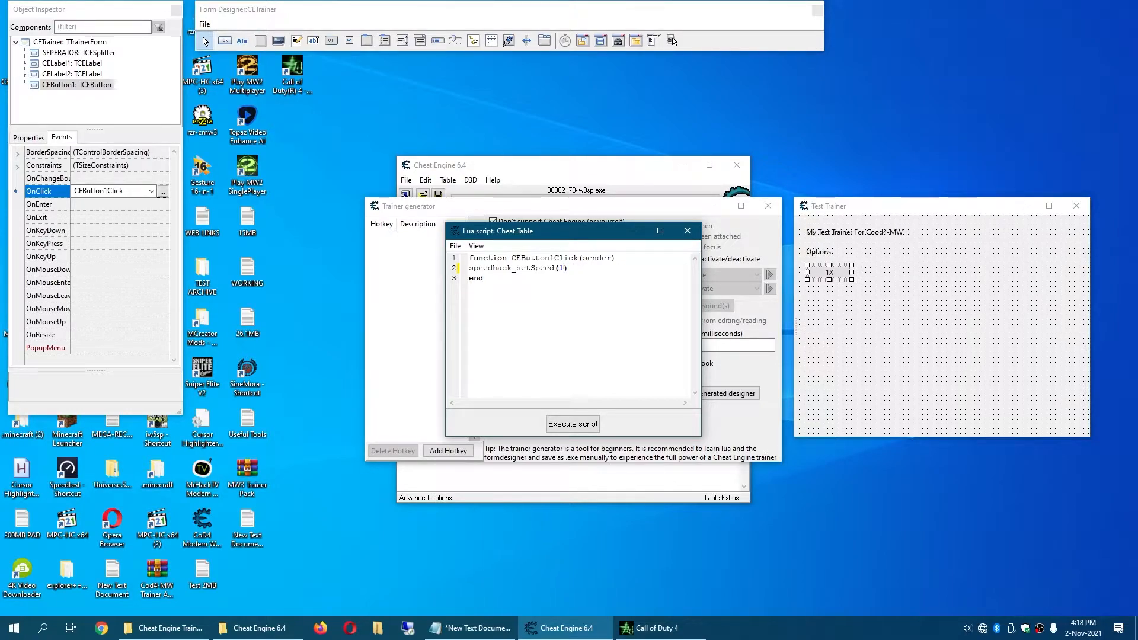
pyautogui.click(686, 230)
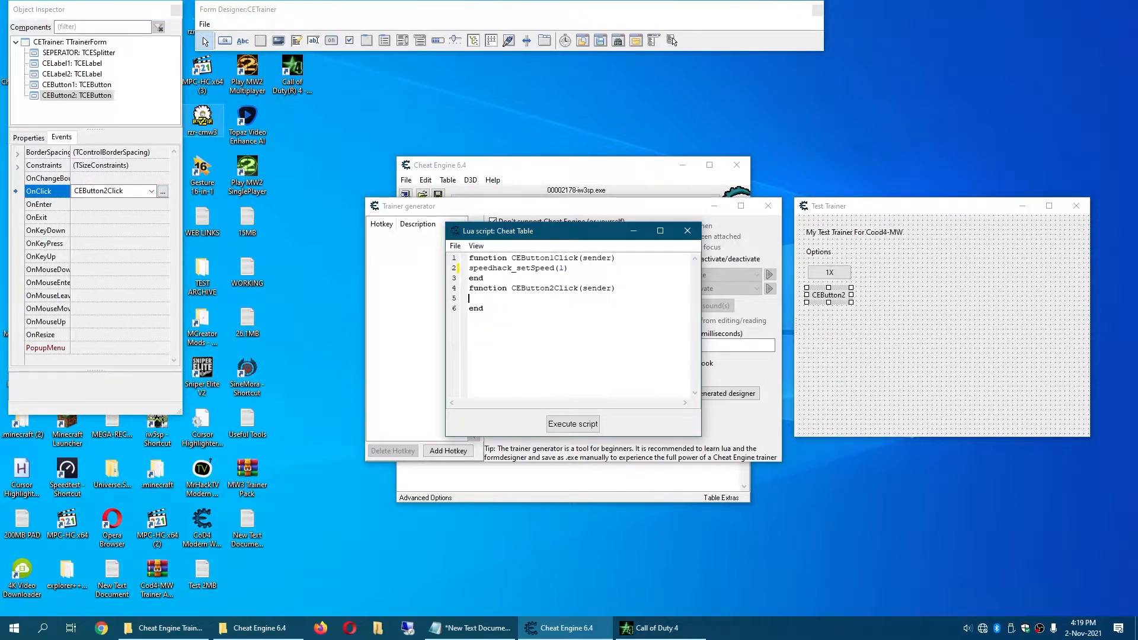
# Add a 2X button whose click handler calls speedhack_setSpeed(2).
pyautogui.write('speedhack_setSp')
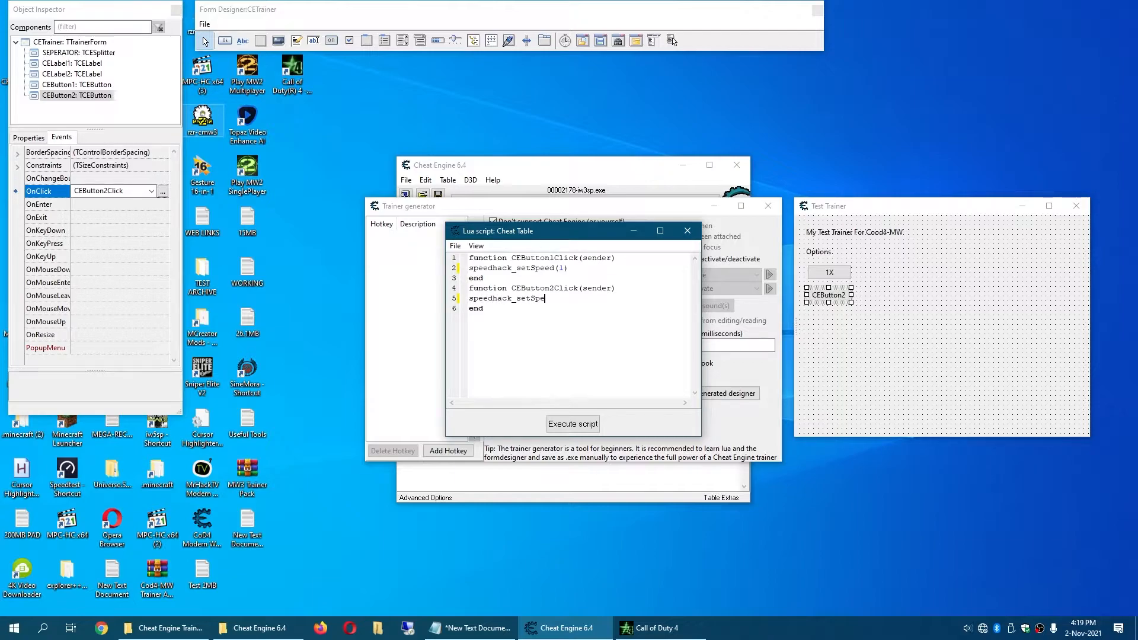
pyautogui.write('ed(12')
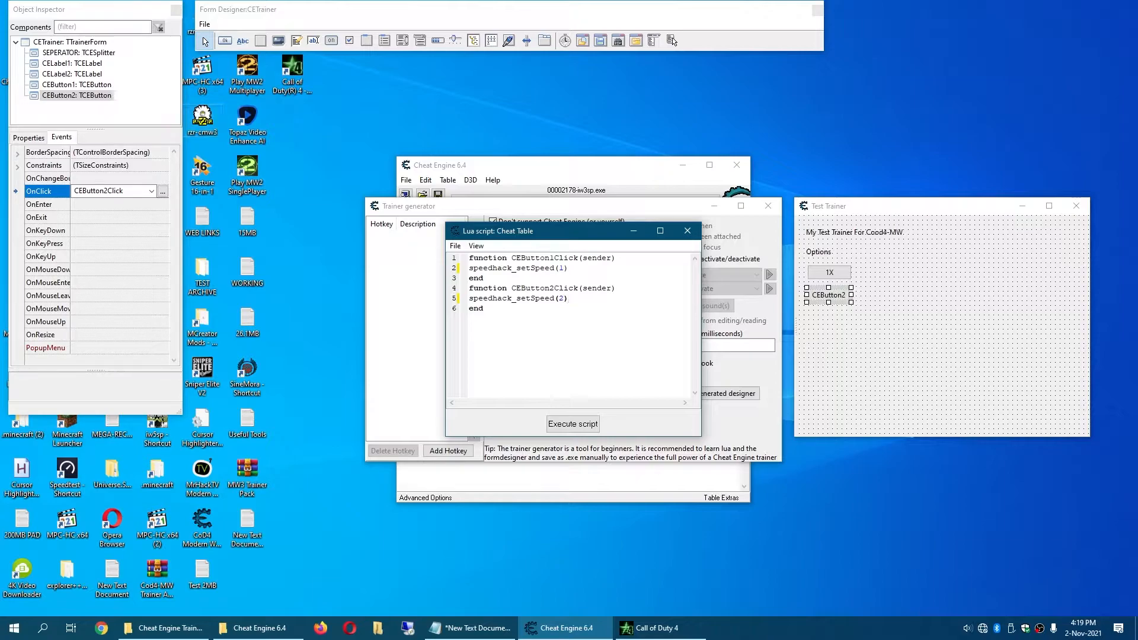
pyautogui.moveTo(686, 231)
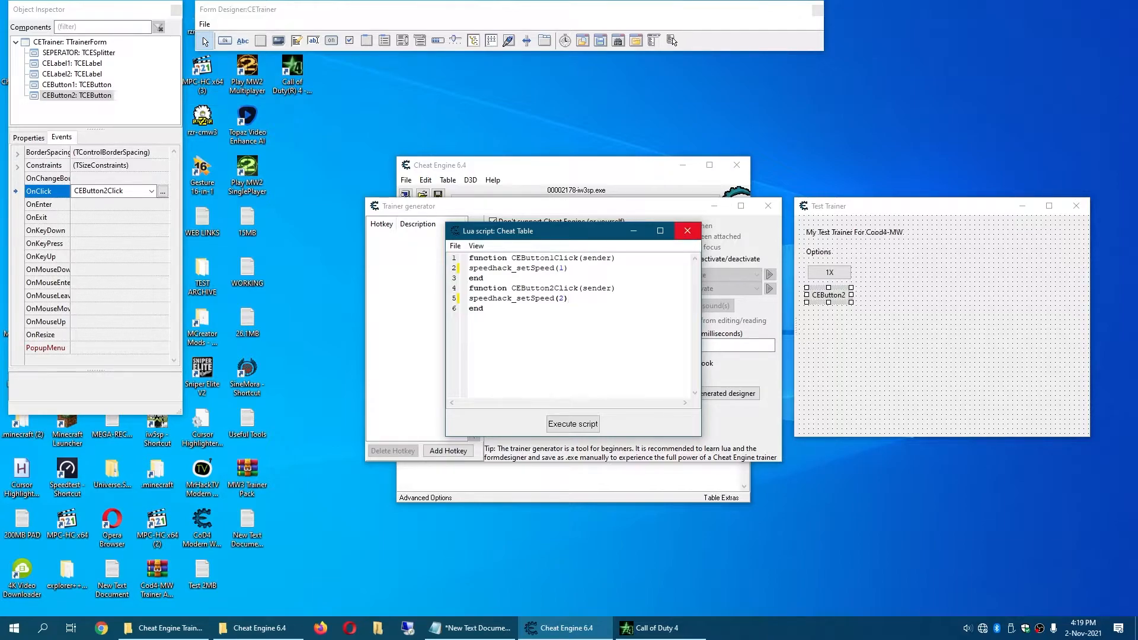
pyautogui.click(685, 230)
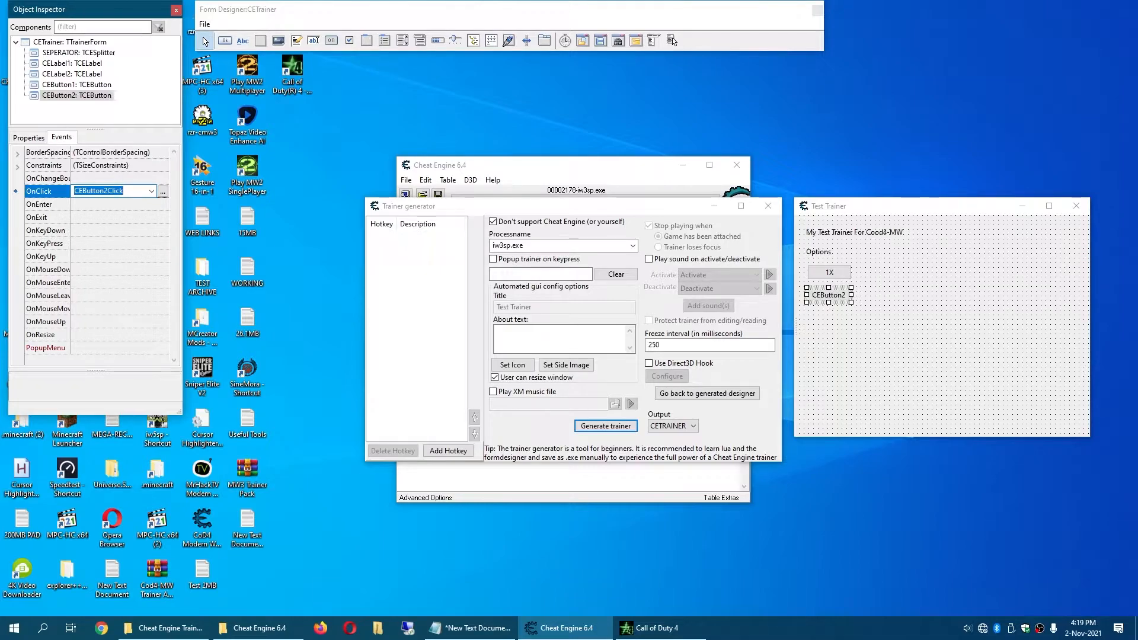
pyautogui.click(28, 136)
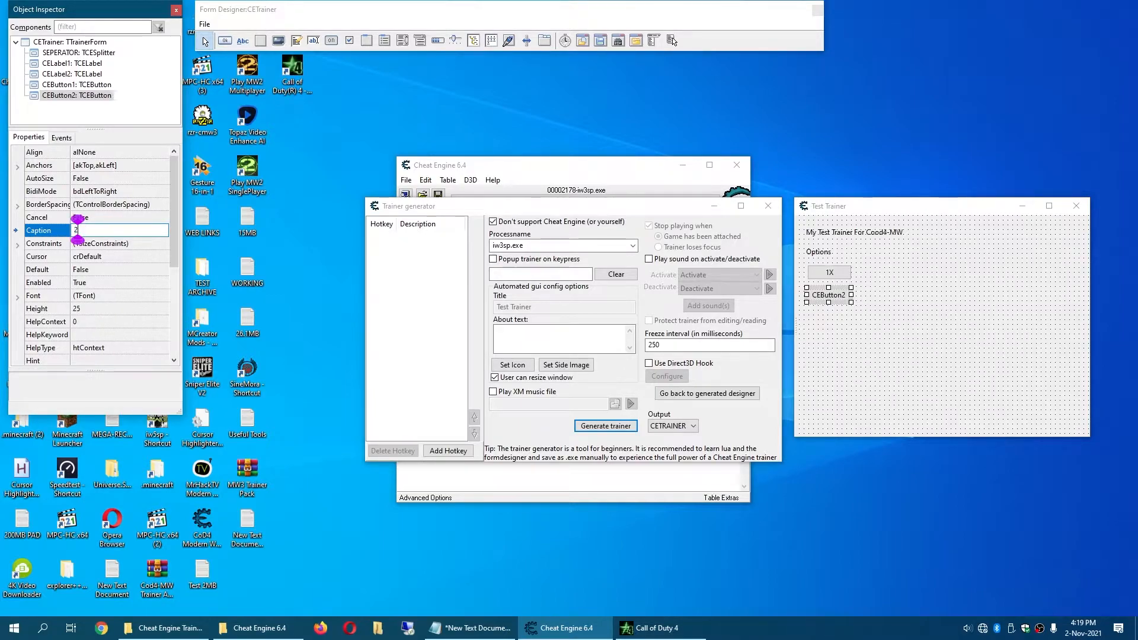
pyautogui.write('X')
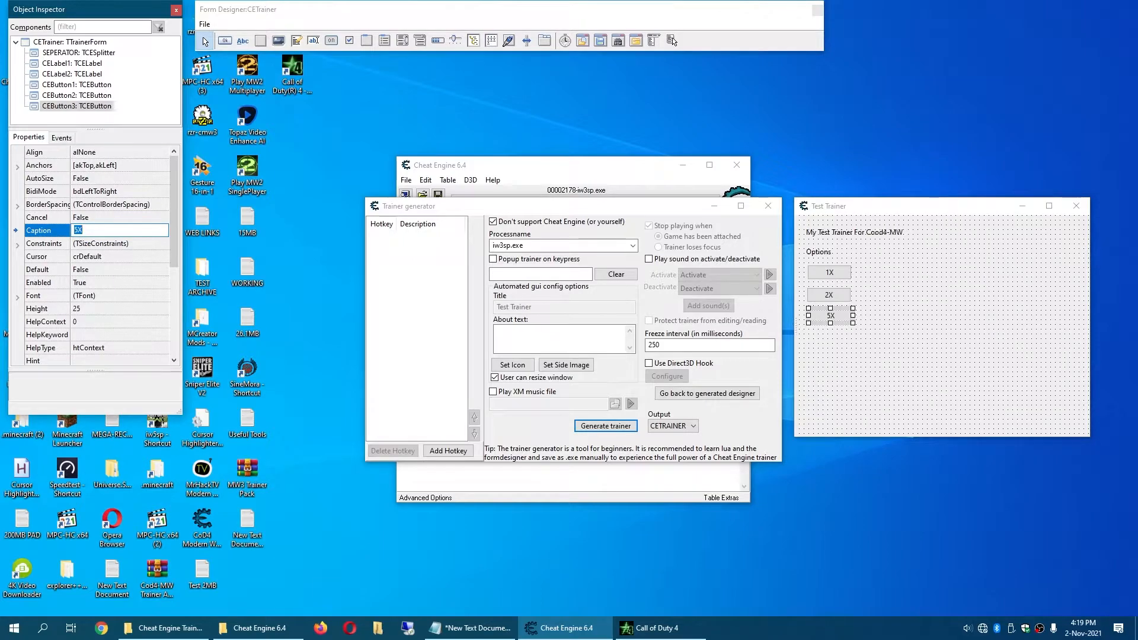
# Add a 5X button whose click handler calls speedhack_setSpeed(5).
pyautogui.click(62, 136)
pyautogui.write('speedhack_setSpeed')
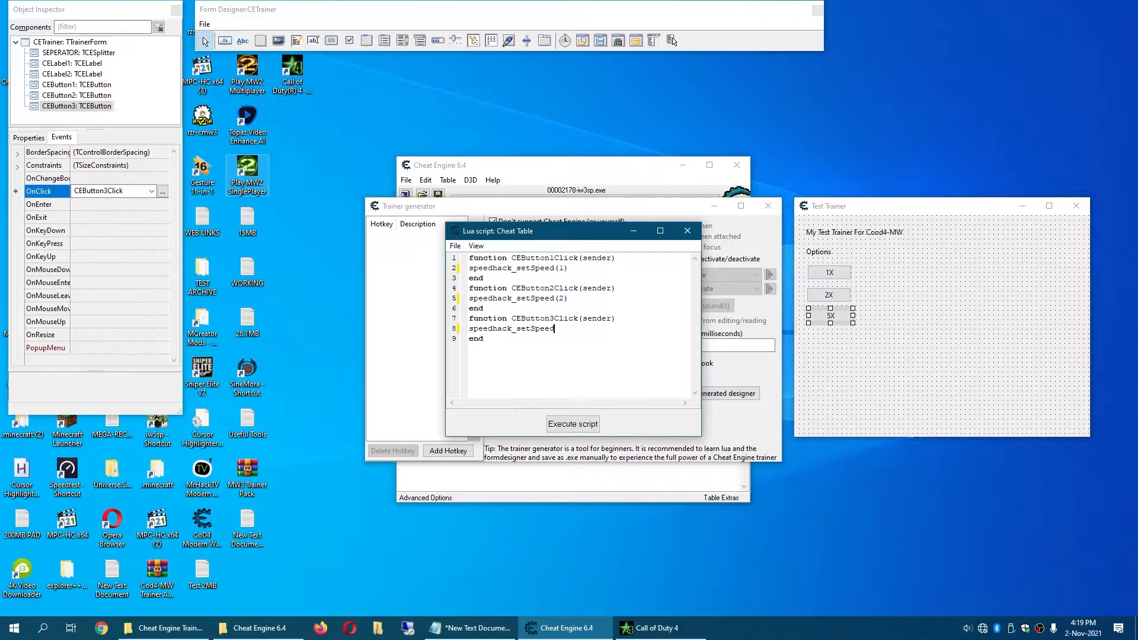
pyautogui.write('(5')
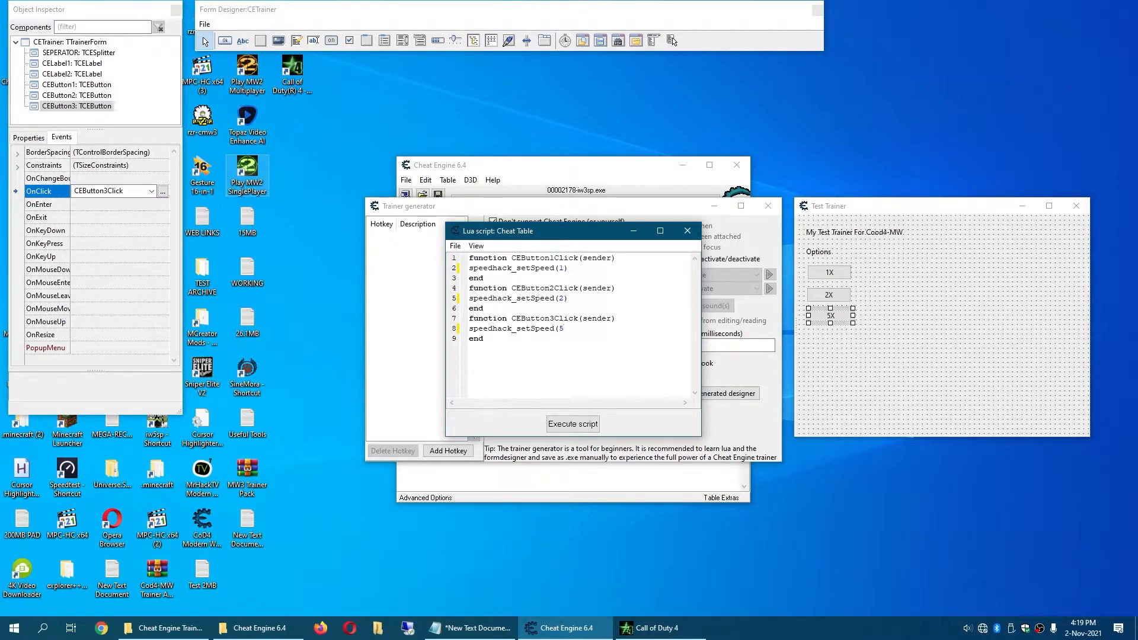
pyautogui.moveTo(685, 230)
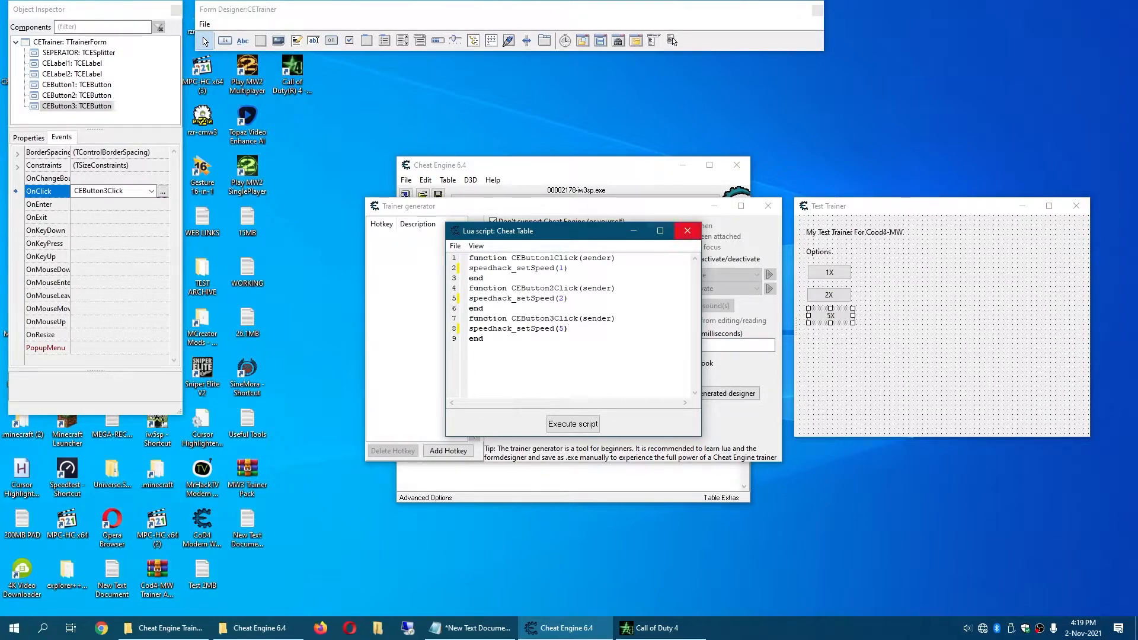
pyautogui.click(686, 230)
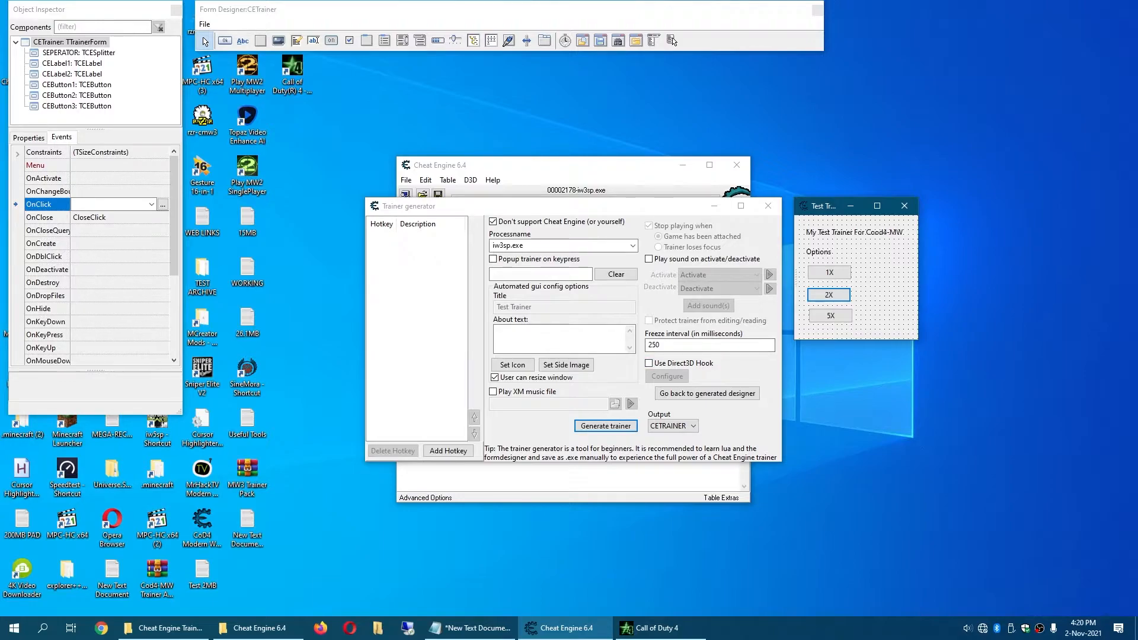
pyautogui.moveTo(605, 426)
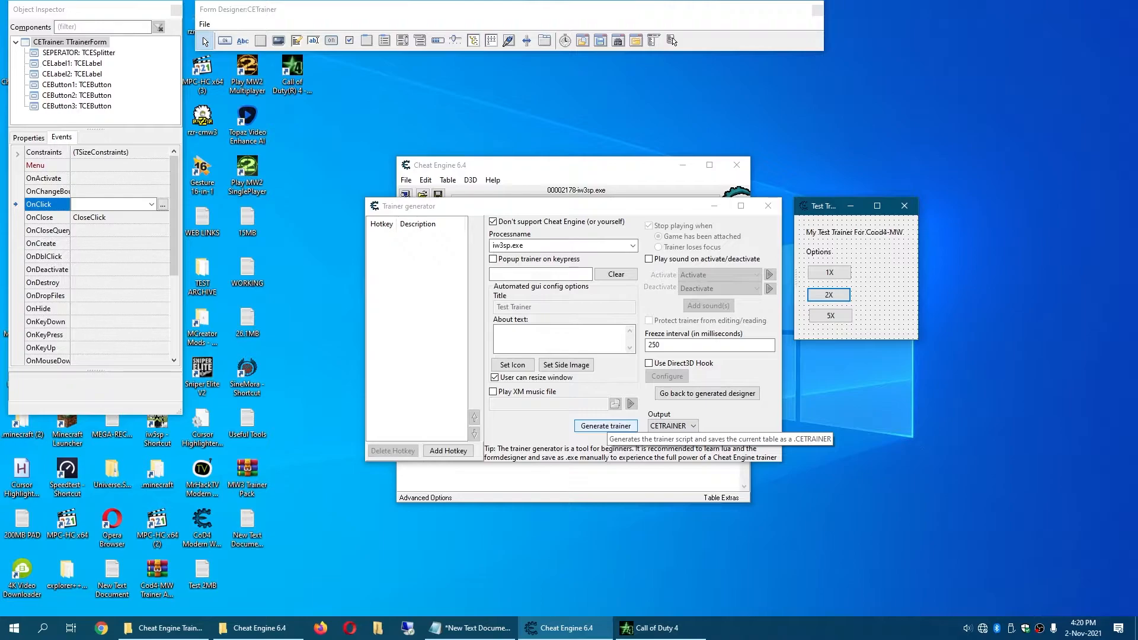
# Generate the trainer and save it as 'Test Trainer For Cod4-MW' in the Trainers folder.
pyautogui.click(605, 425)
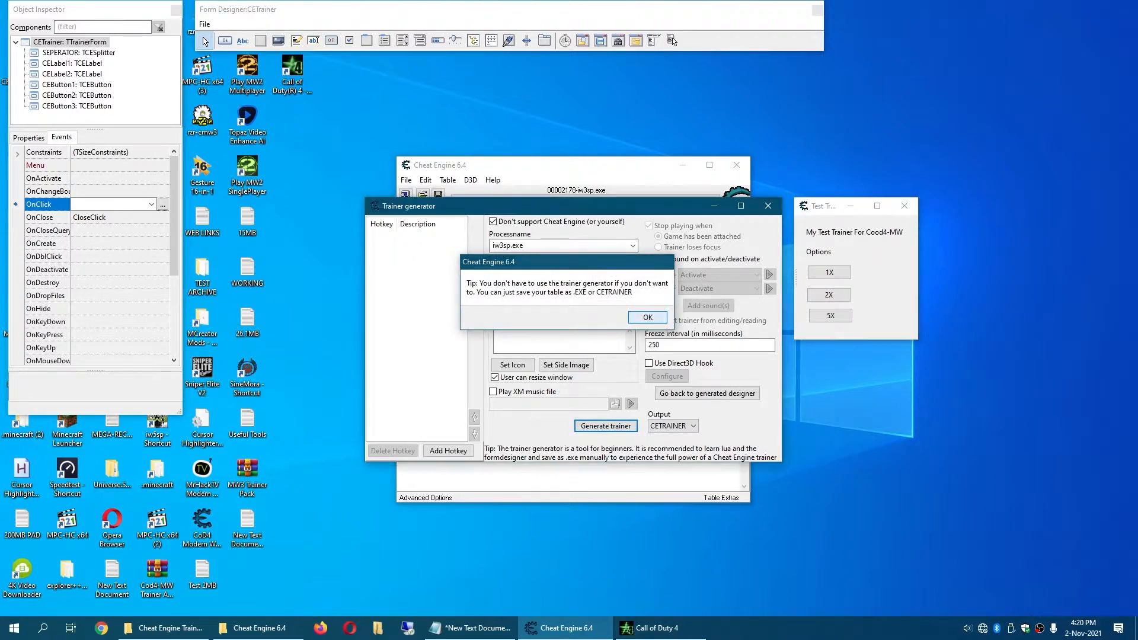
pyautogui.click(645, 317)
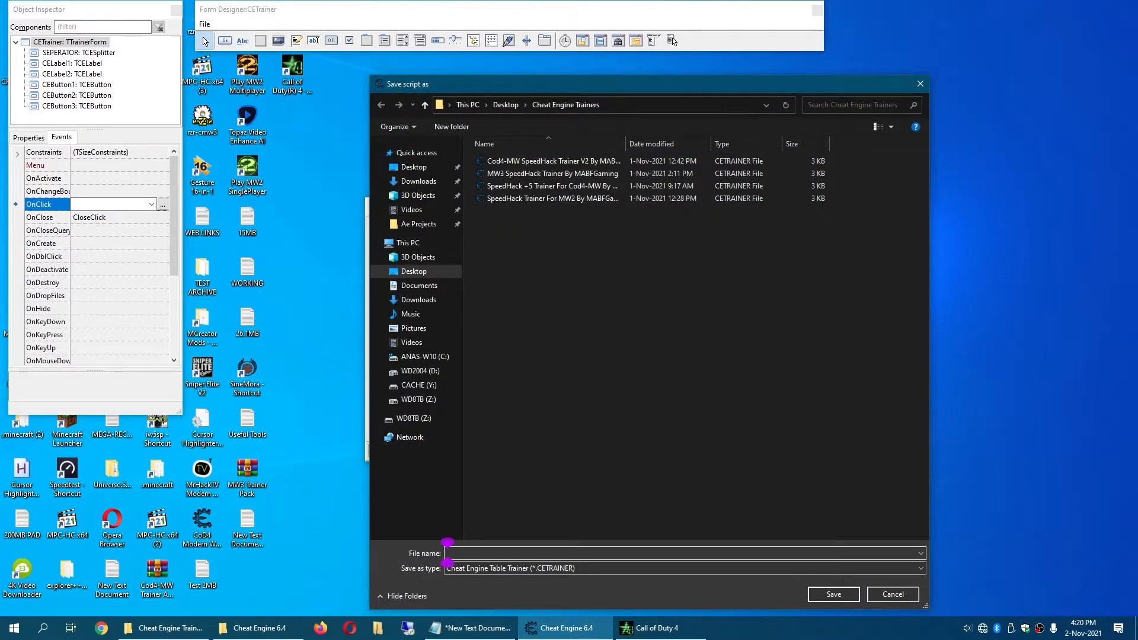
pyautogui.write('Test Trainer For Cod4-MW')
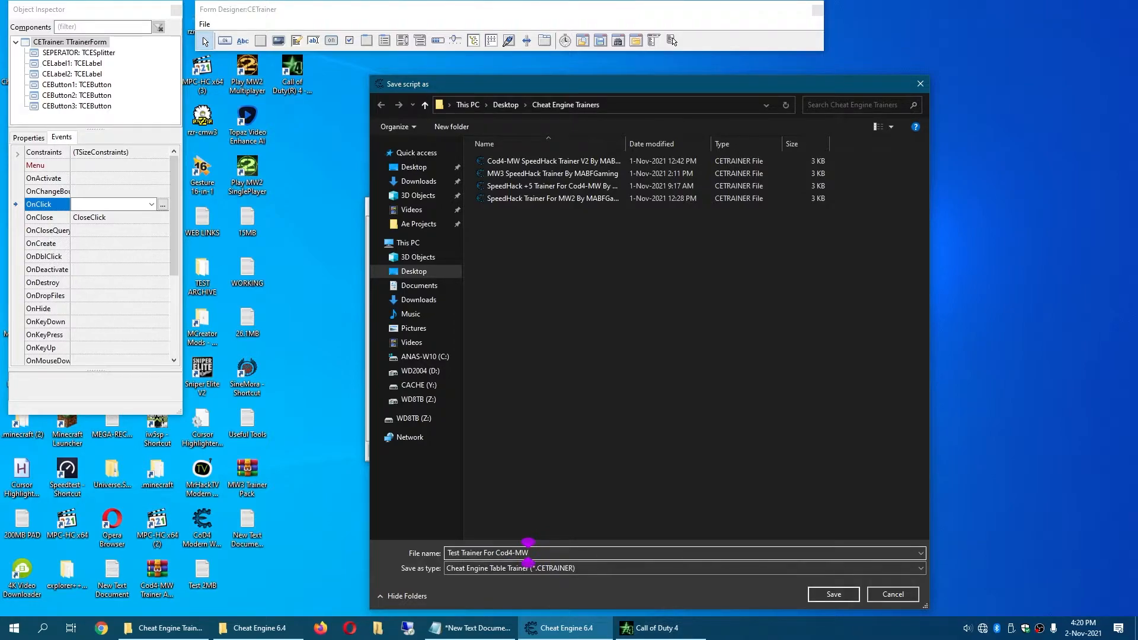
pyautogui.click(832, 593)
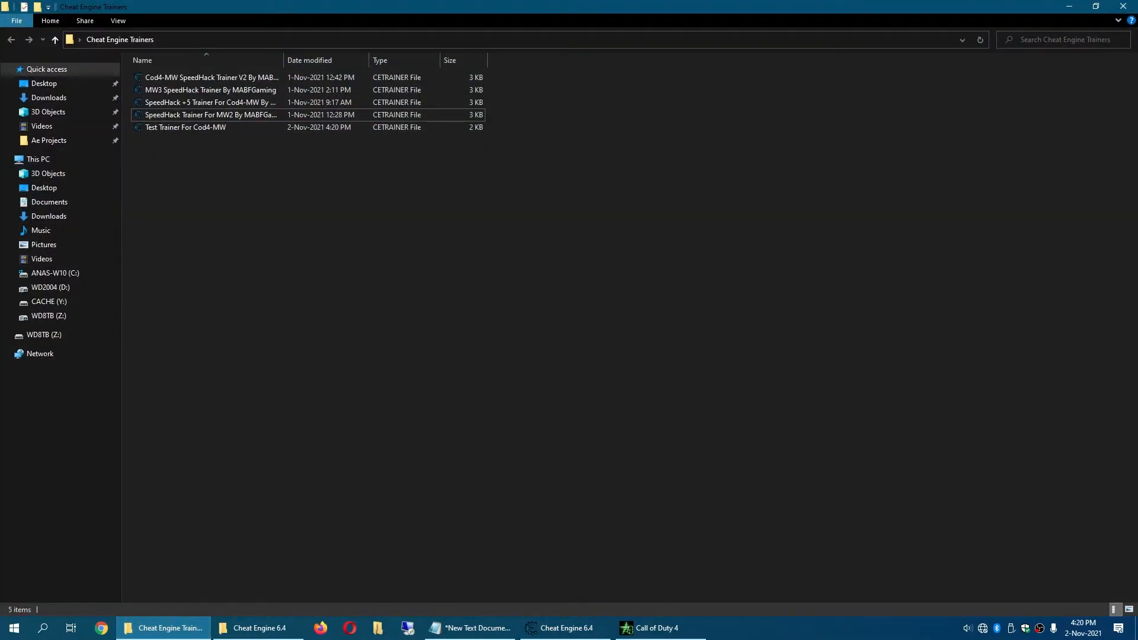
# Launch the new trainer file from File Explorer and delete the old Cod4-MW test trainer.
pyautogui.rightClick(185, 127)
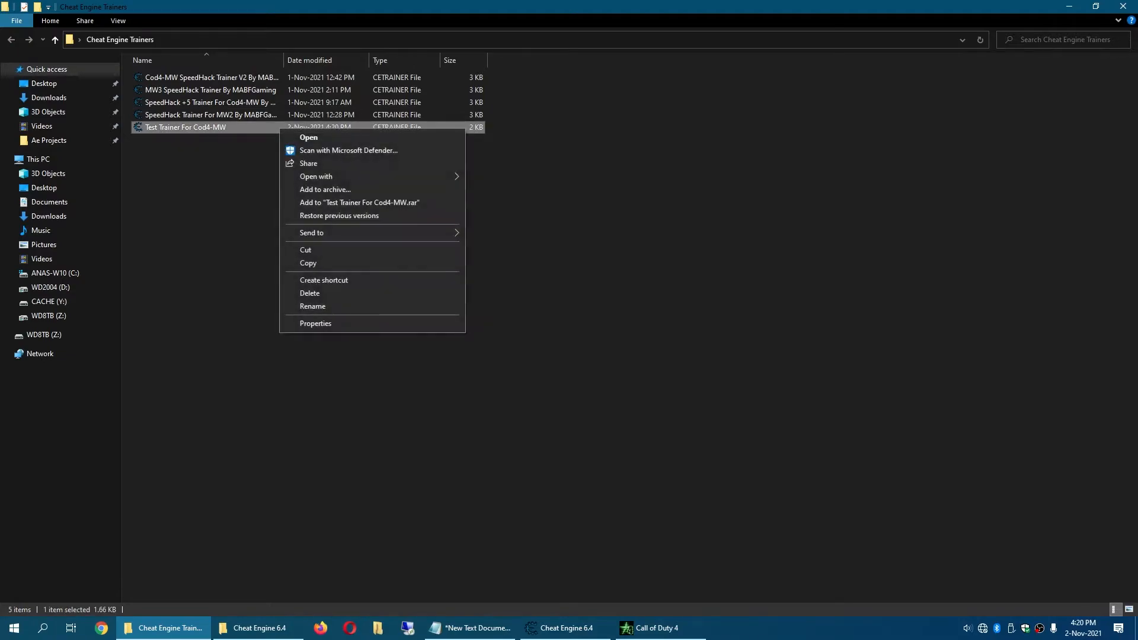
pyautogui.click(644, 628)
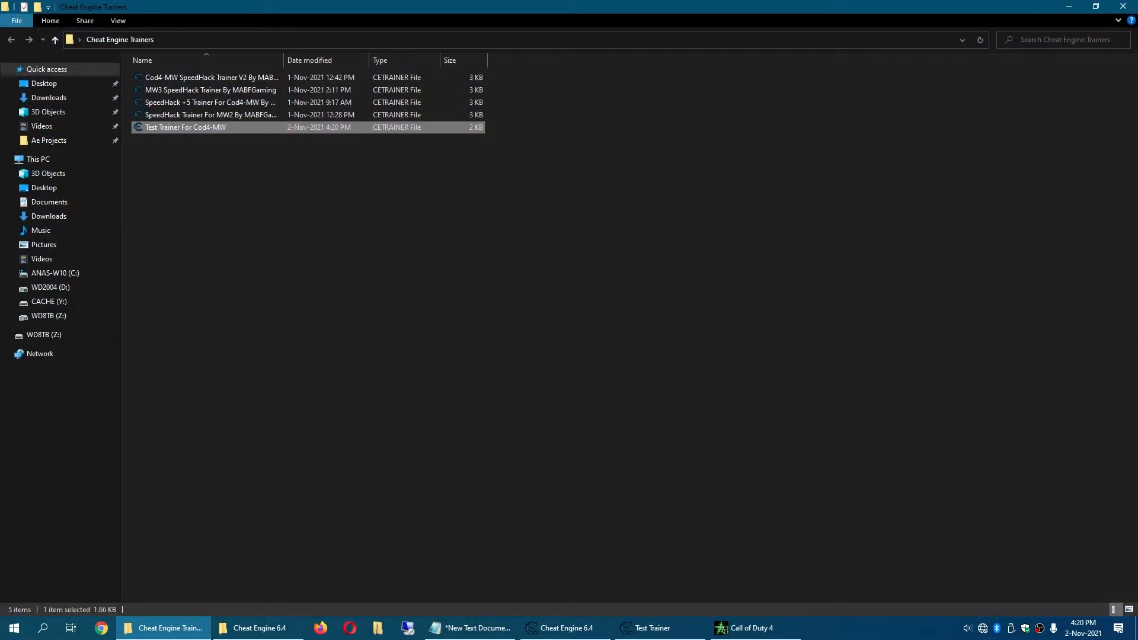
pyautogui.click(185, 127)
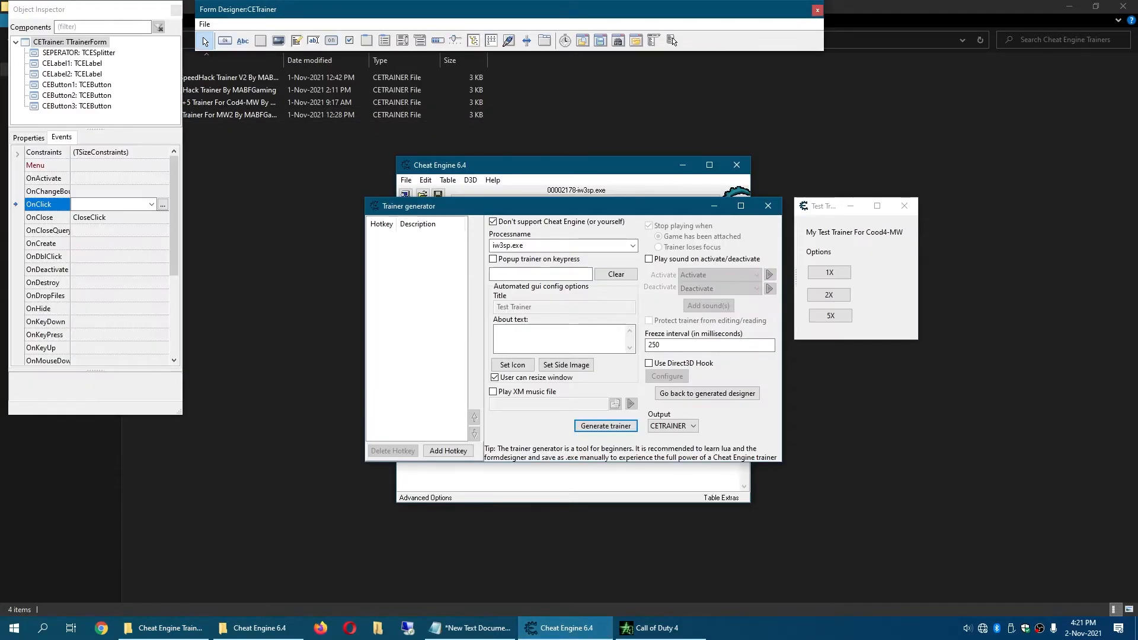
# Regenerate the trainer and save it as the CETRAINER file 'Test Trainer'.
pyautogui.click(828, 294)
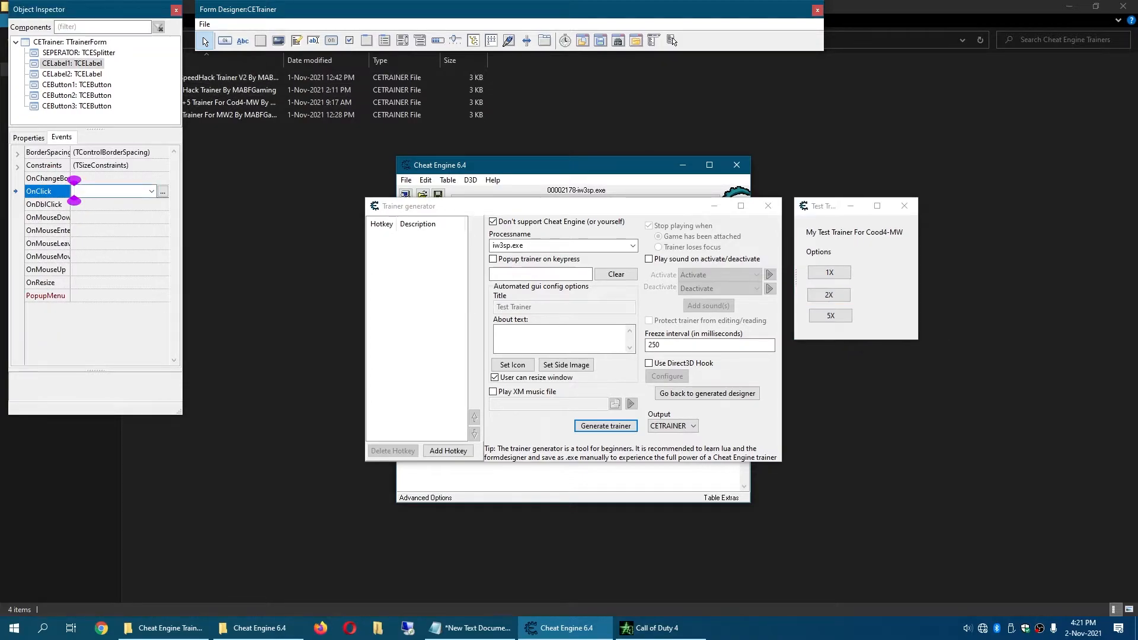
pyautogui.click(28, 136)
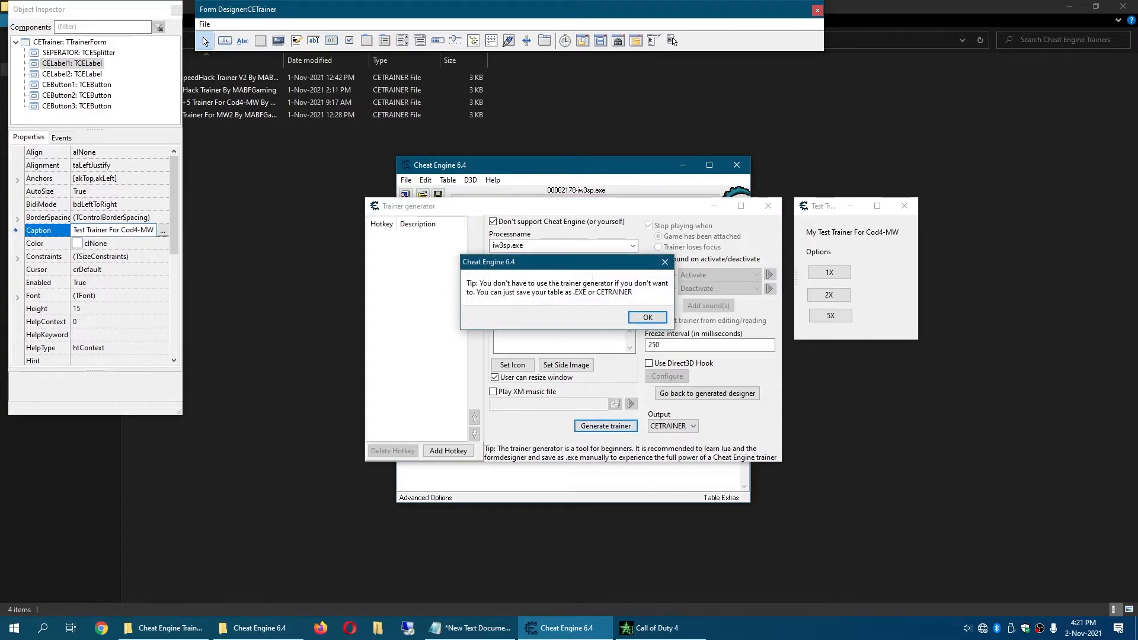
pyautogui.click(645, 317)
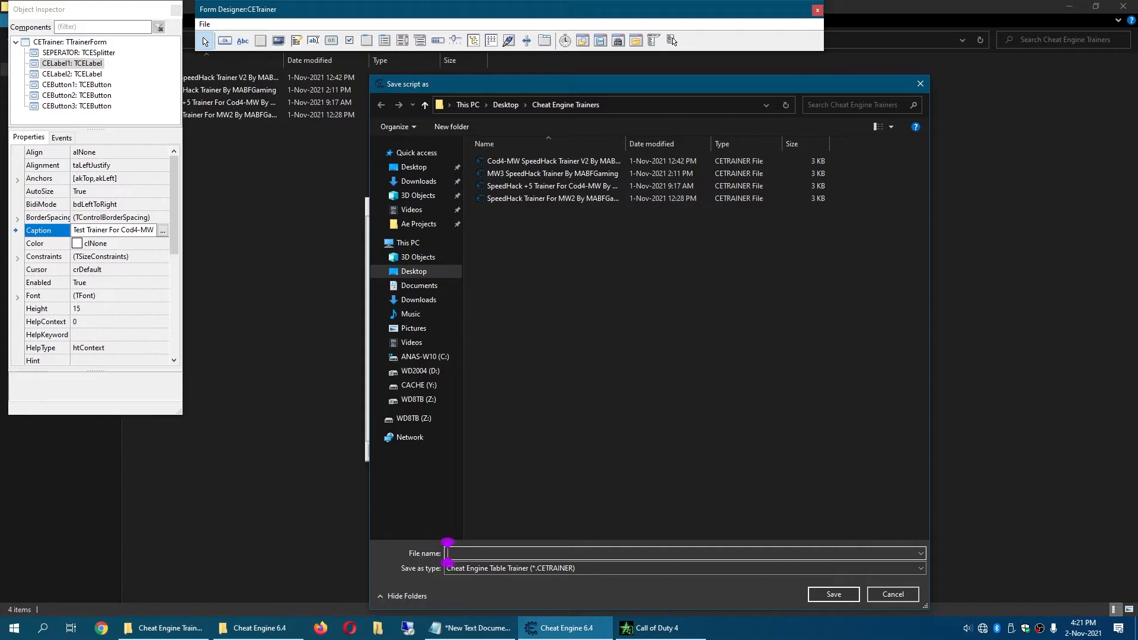
pyautogui.write('Tse')
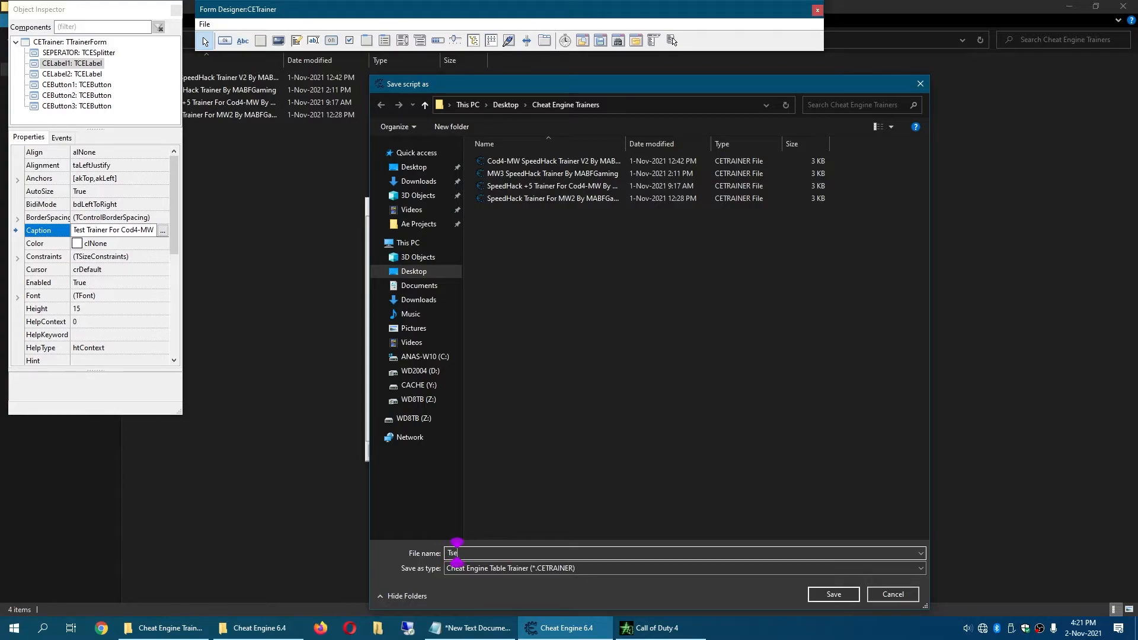
pyautogui.write('est T')
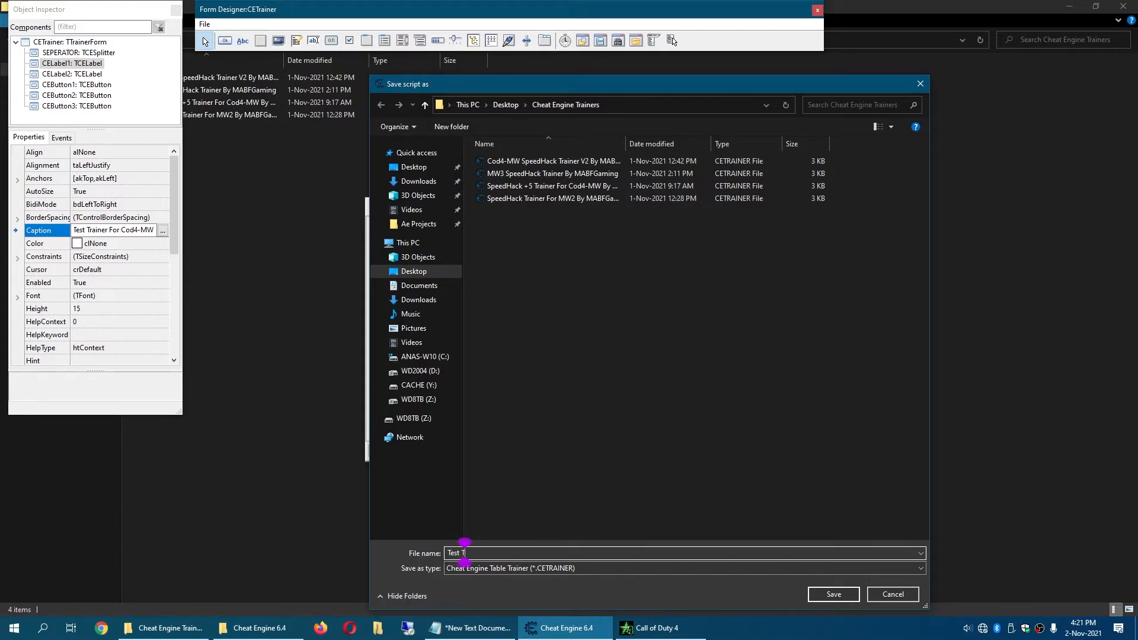
pyautogui.write('Trainer')
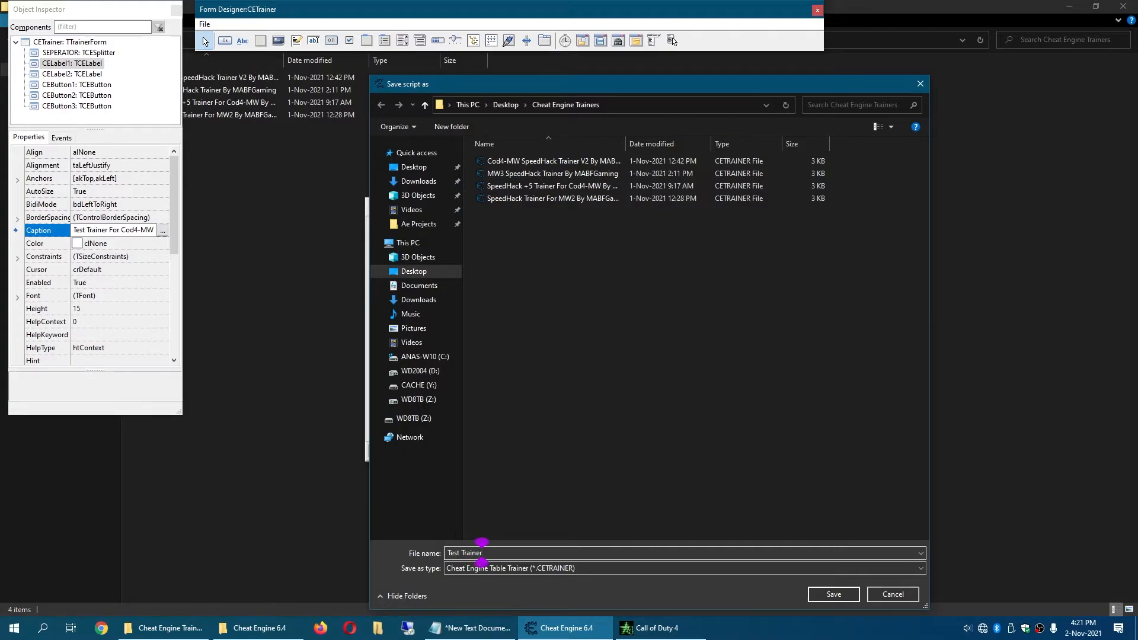
pyautogui.click(832, 593)
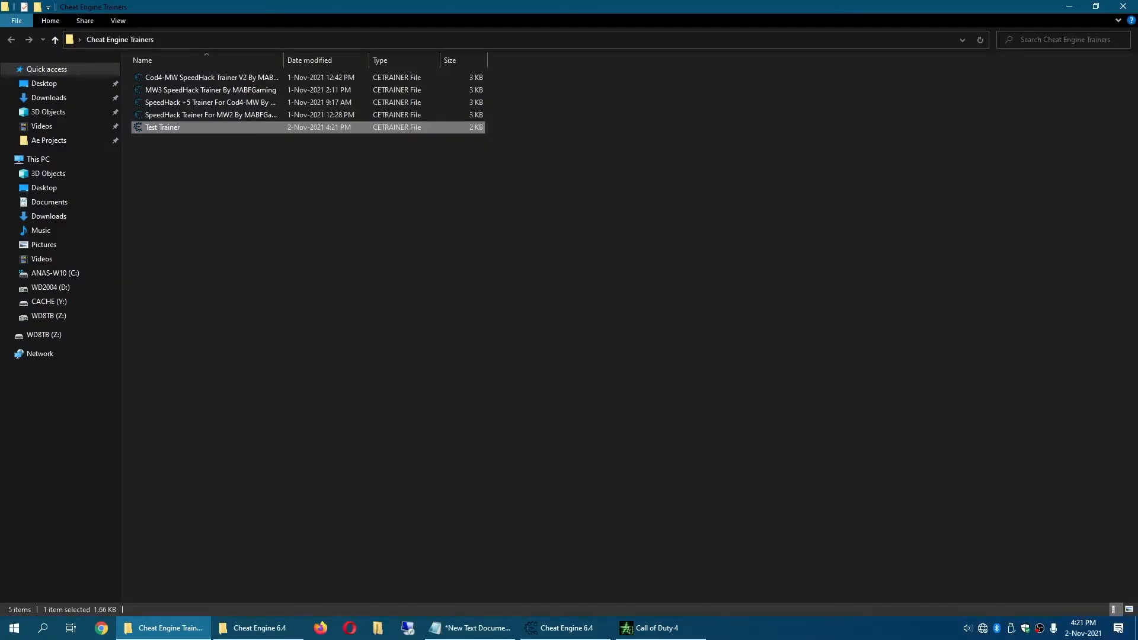
# Open Test Trainer with Cheat Engine 6.4, set as the default app for .CETRAINER files.
pyautogui.rightClick(162, 127)
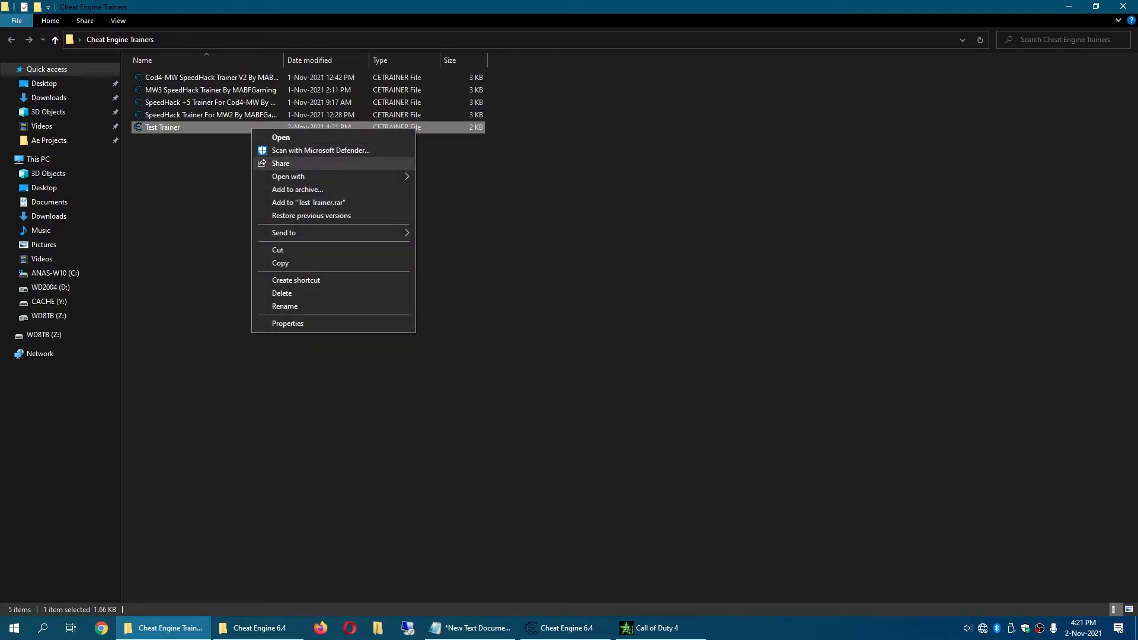
pyautogui.click(288, 176)
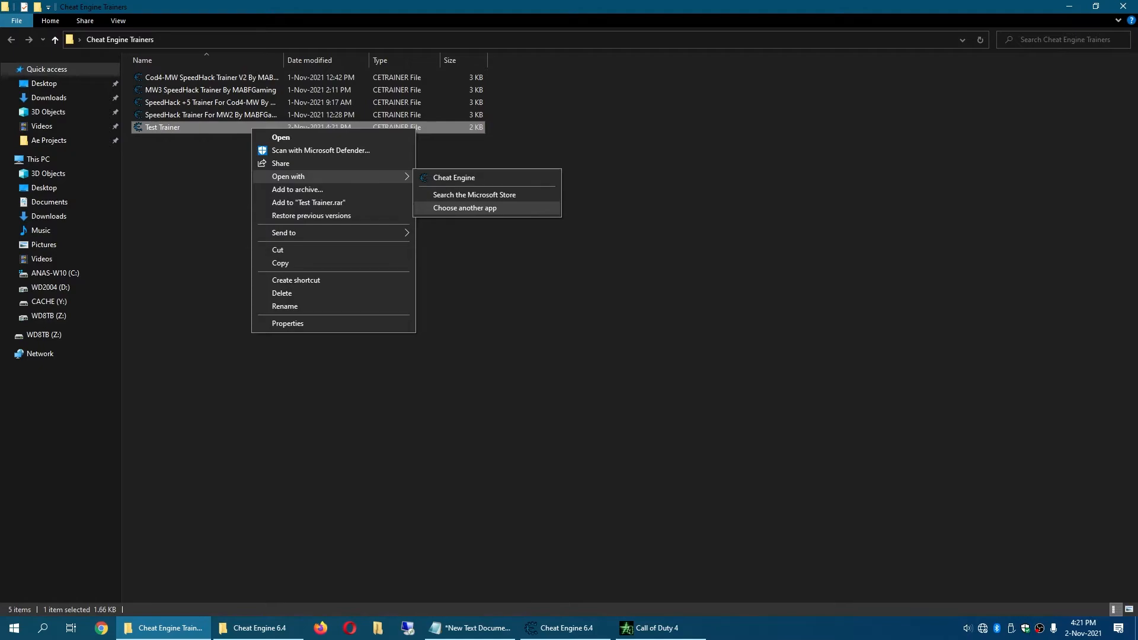
pyautogui.click(464, 207)
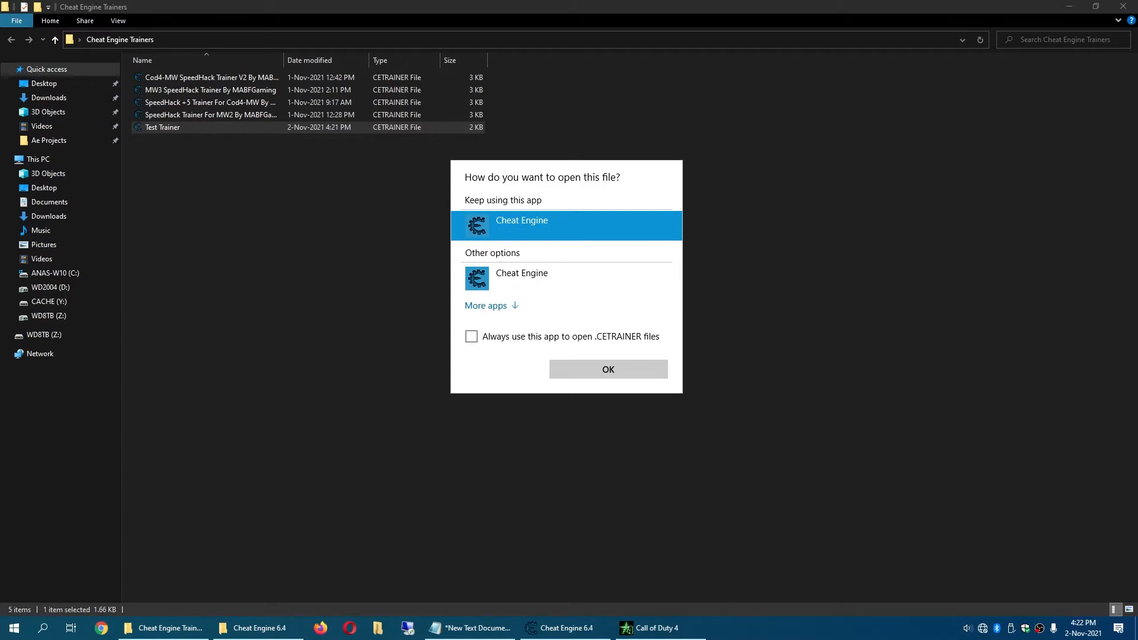
pyautogui.click(469, 336)
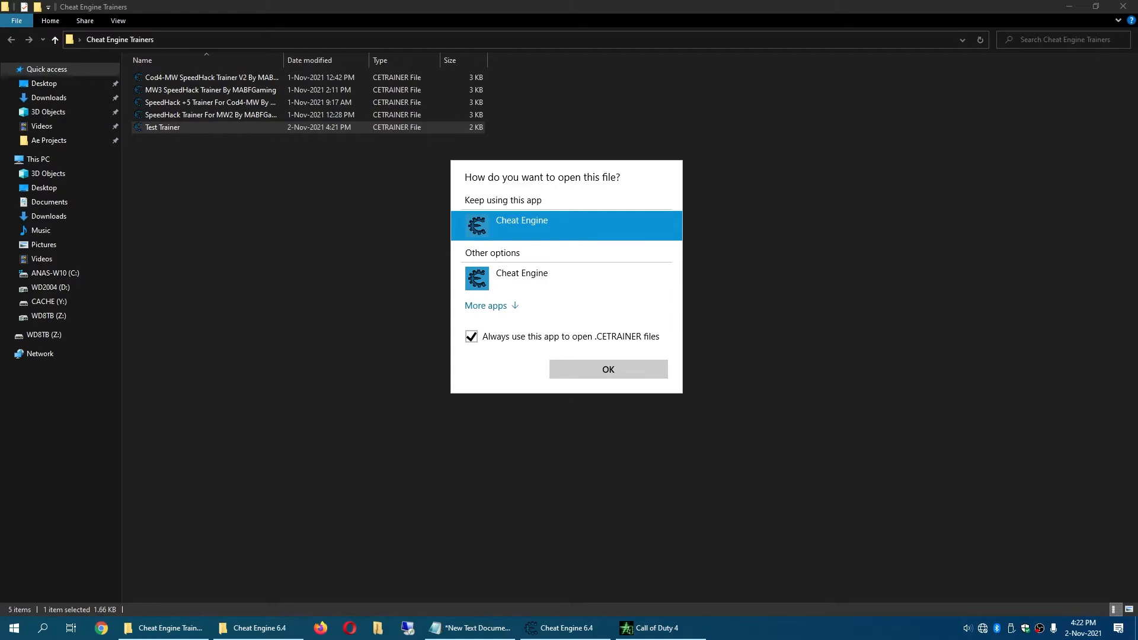
pyautogui.click(485, 306)
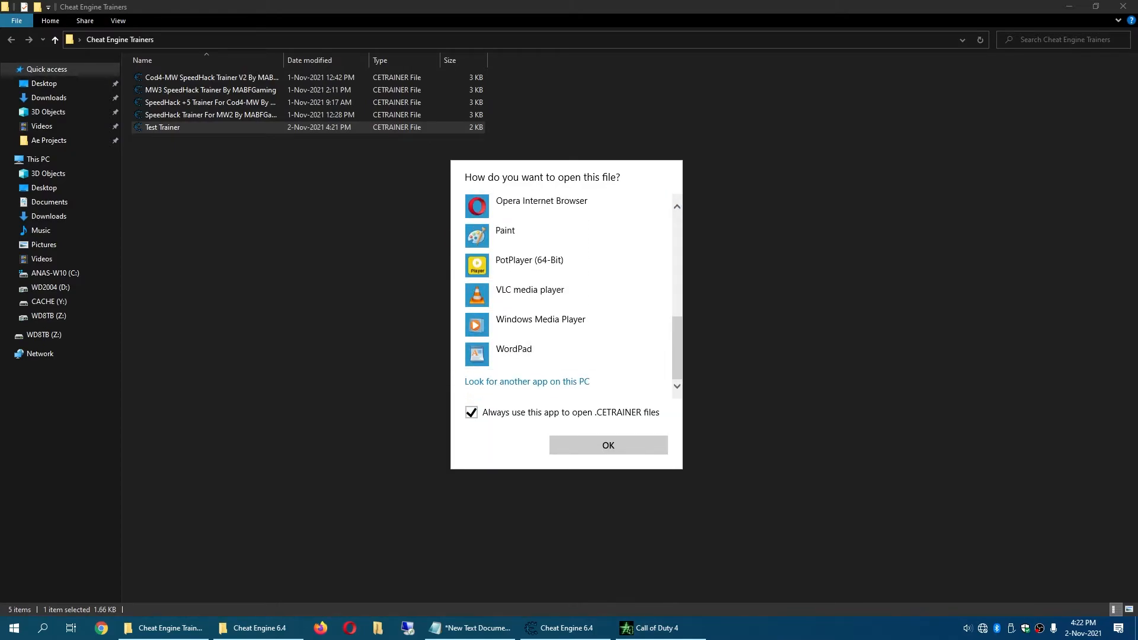
pyautogui.click(527, 381)
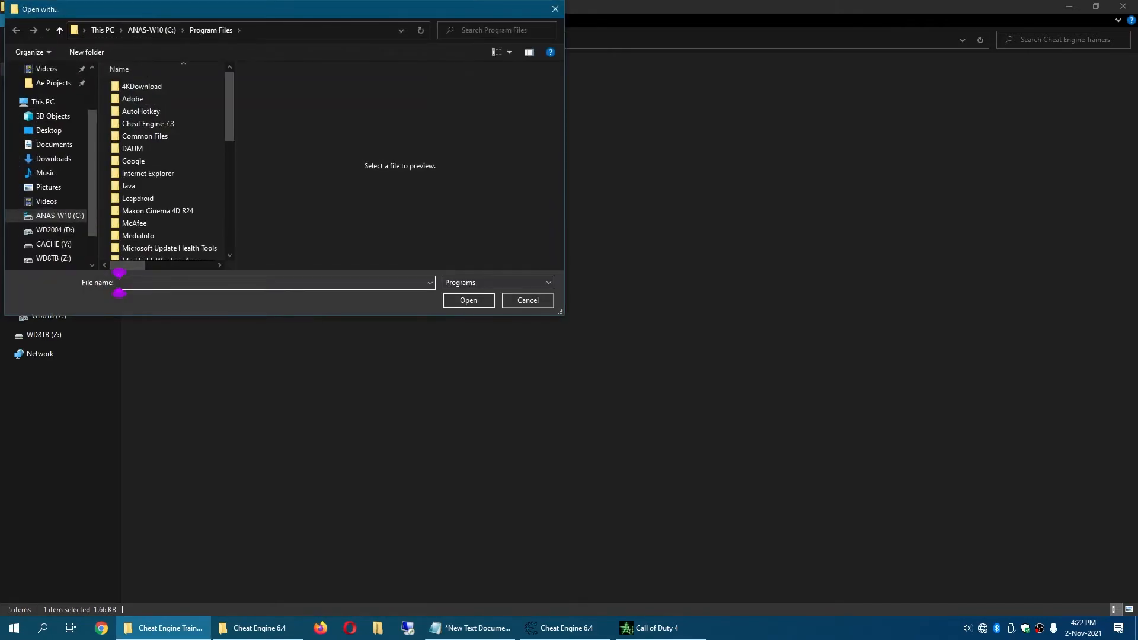
pyautogui.click(48, 129)
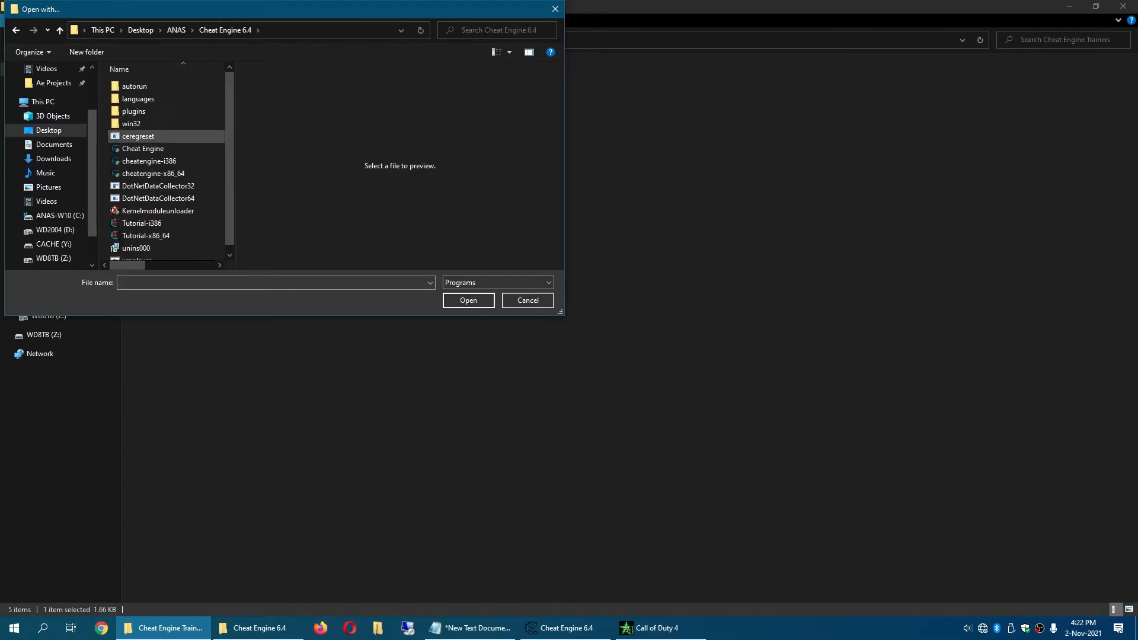
pyautogui.click(143, 149)
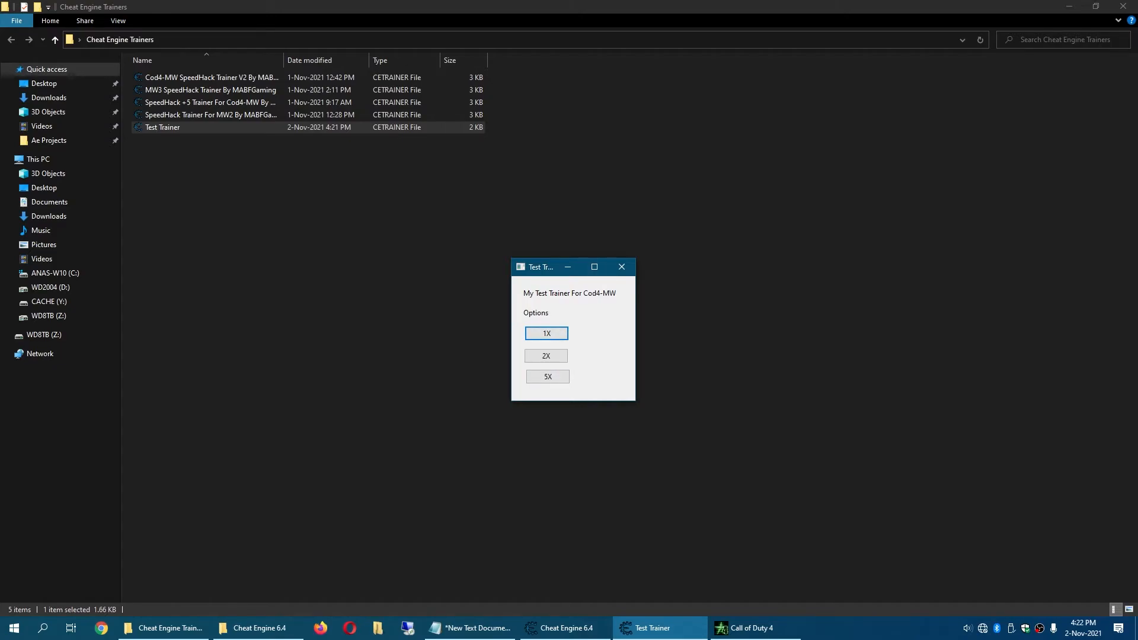
# Apply the trainer's 1X speed and switch back to Call of Duty 4 to check it.
pyautogui.click(547, 376)
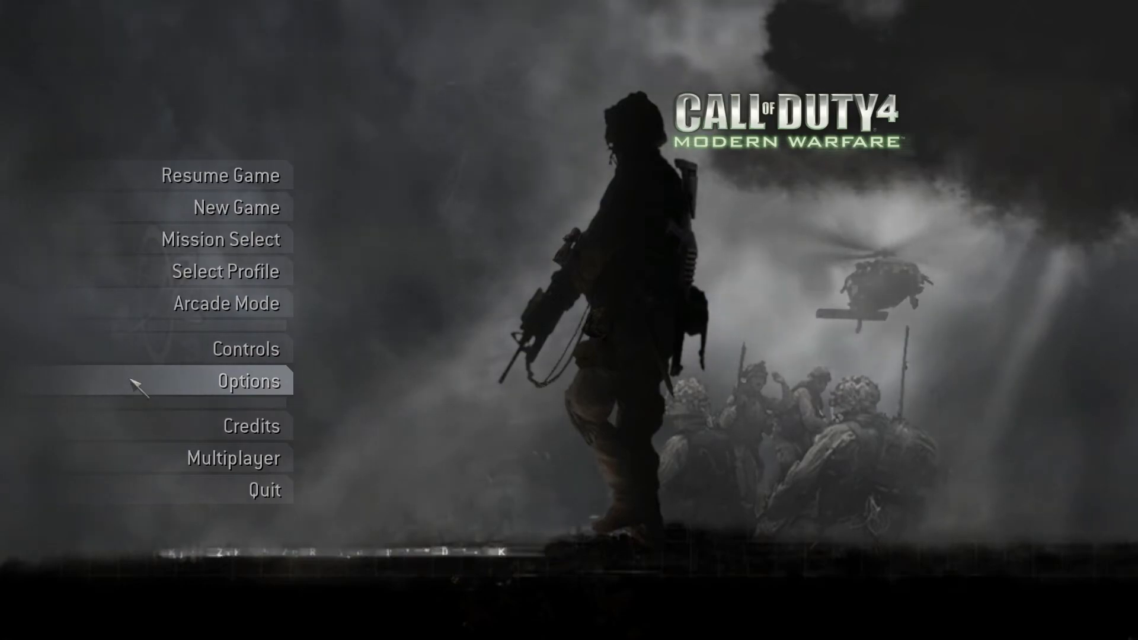
pyautogui.moveTo(351, 449)
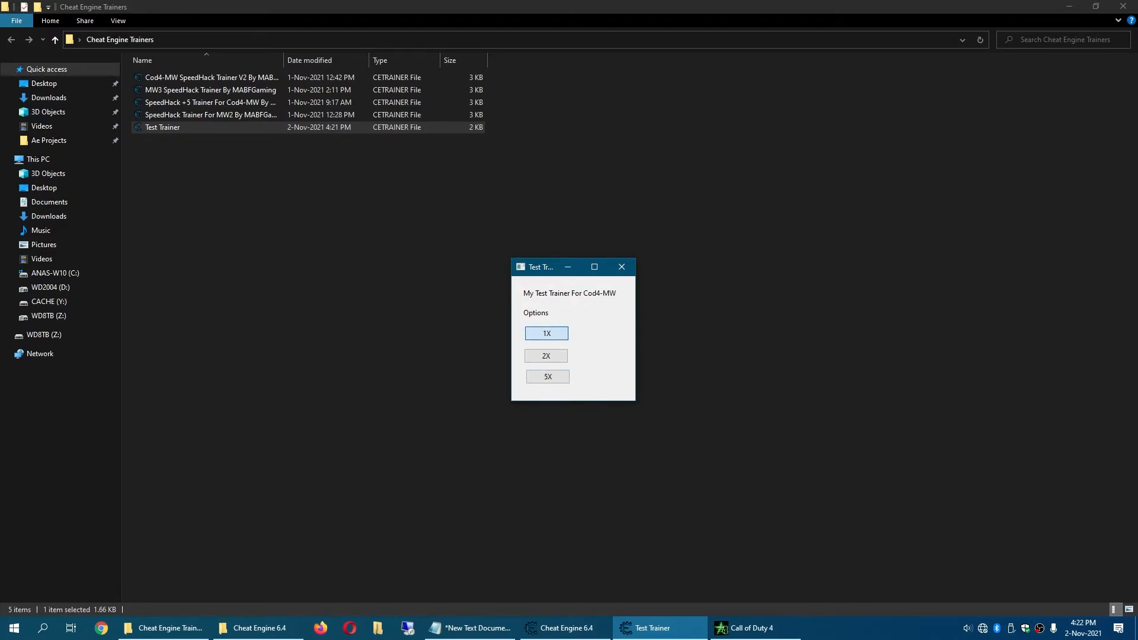
pyautogui.click(748, 628)
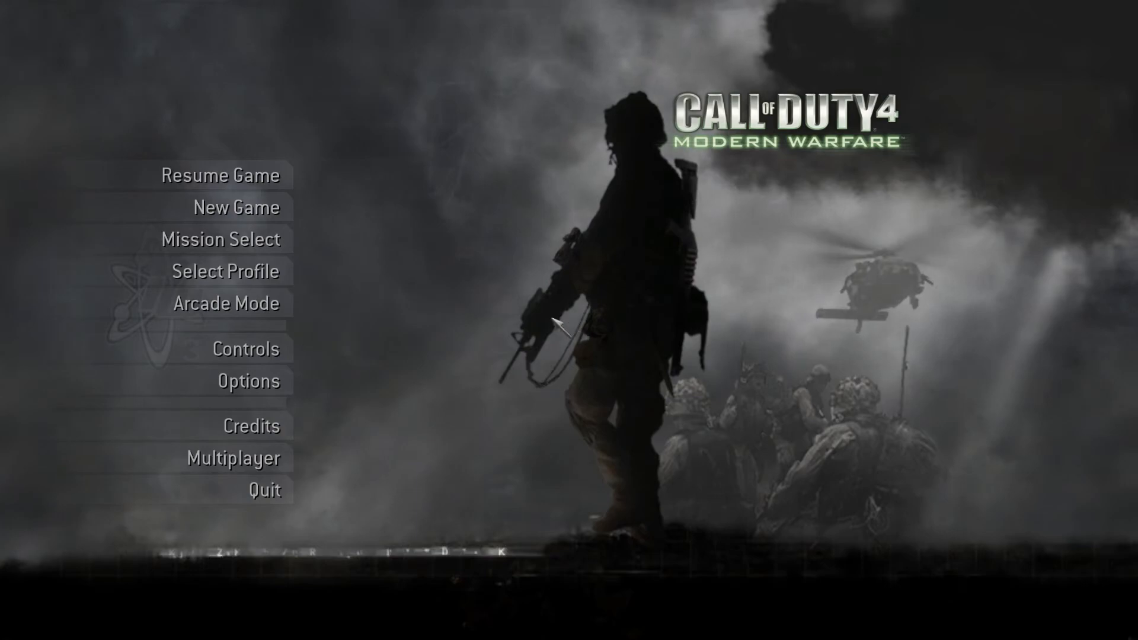
pyautogui.moveTo(410, 515)
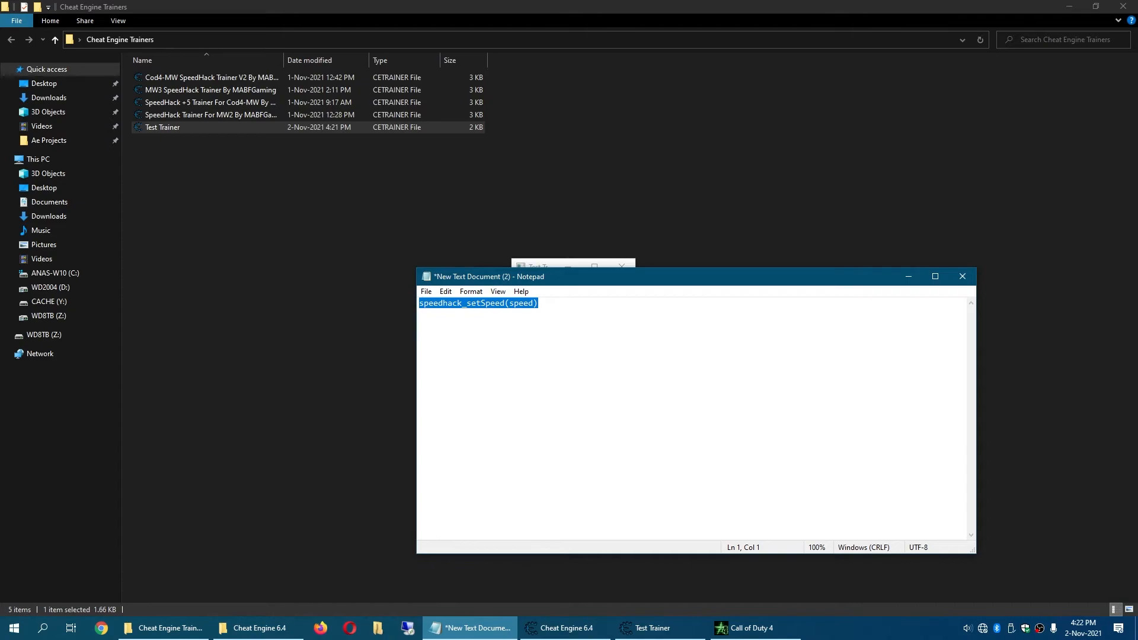
# Edit the speedhack_setSpeed argument to 15000, then restore it to speed.
pyautogui.click(536, 303)
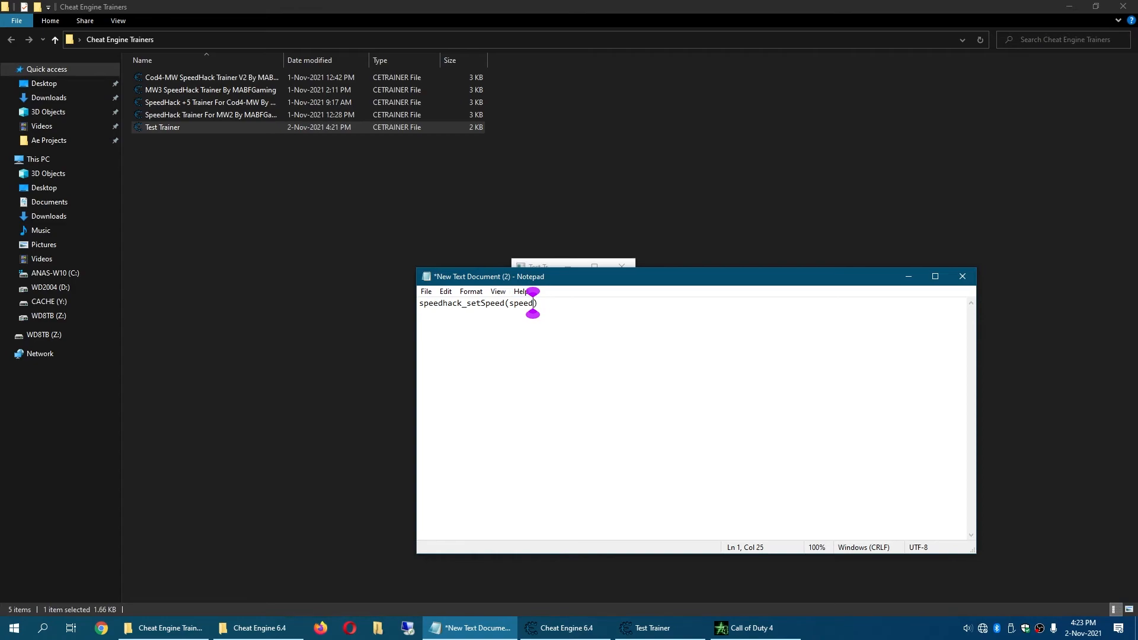
pyautogui.press('BackSpace')
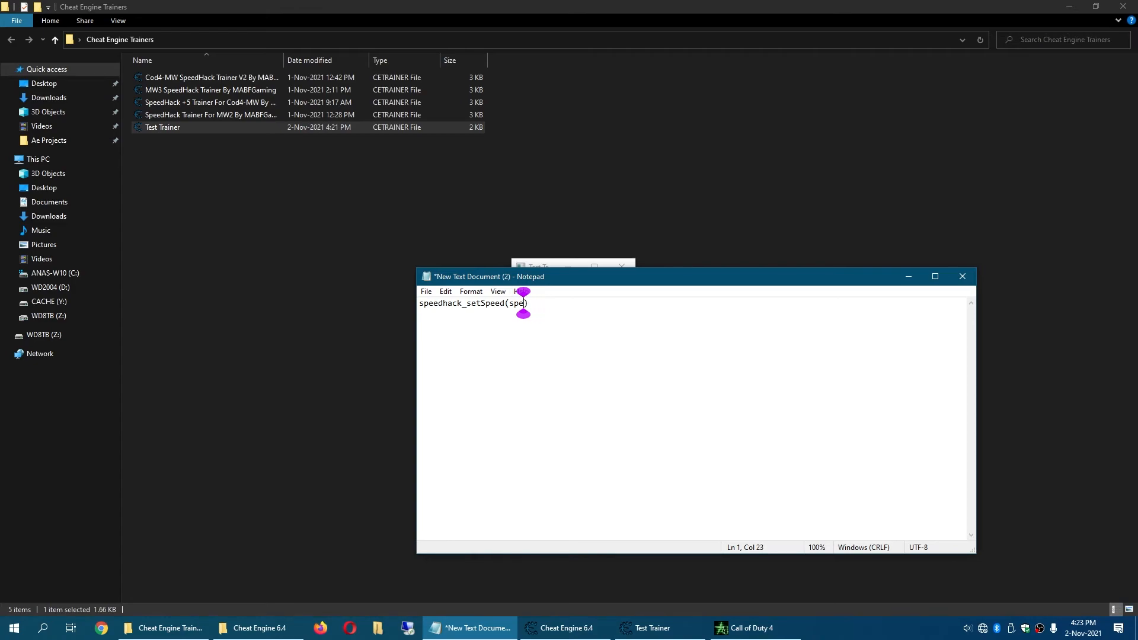
pyautogui.write('15000')
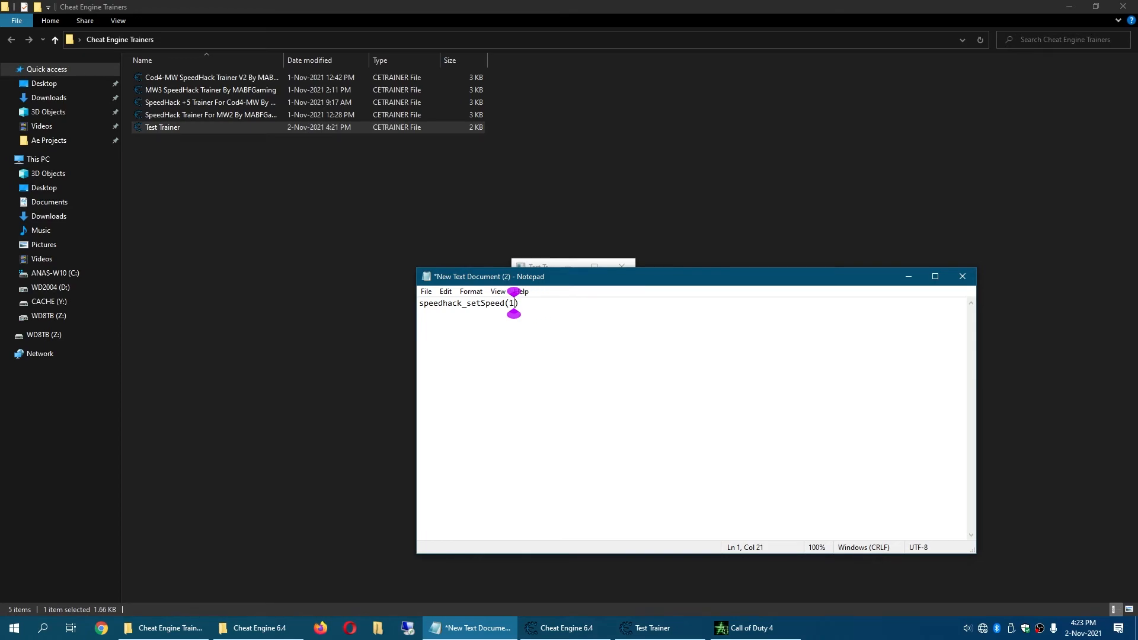
pyautogui.write('speed')
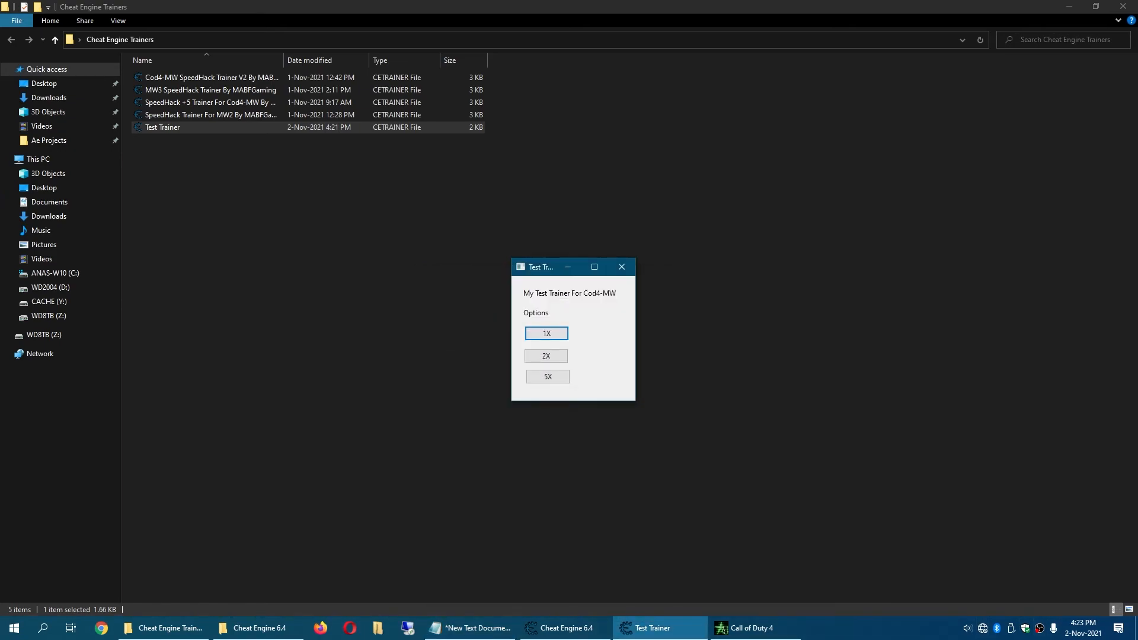
# Return to the Notepad code, then bring the Test Trainer window back in front.
pyautogui.click(469, 627)
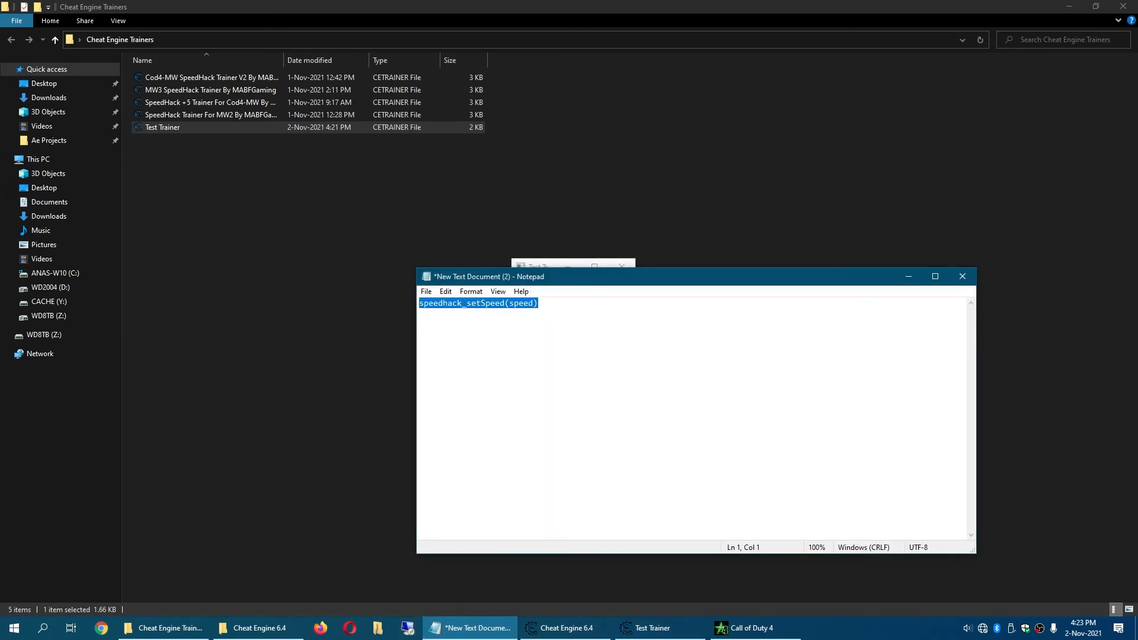
pyautogui.rightClick(508, 303)
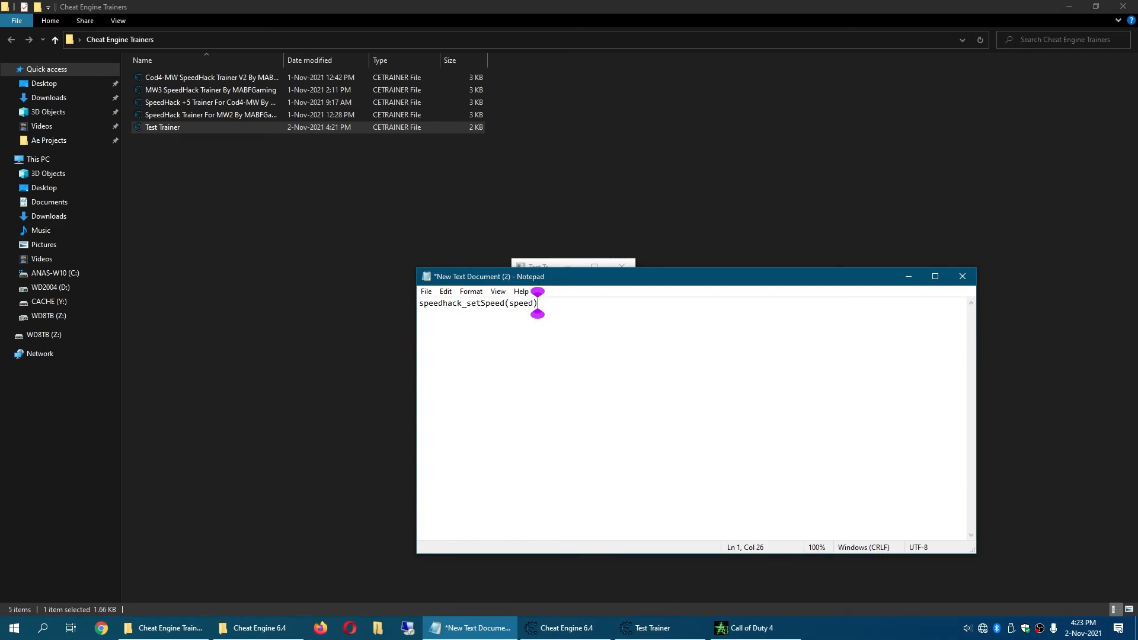
pyautogui.click(657, 627)
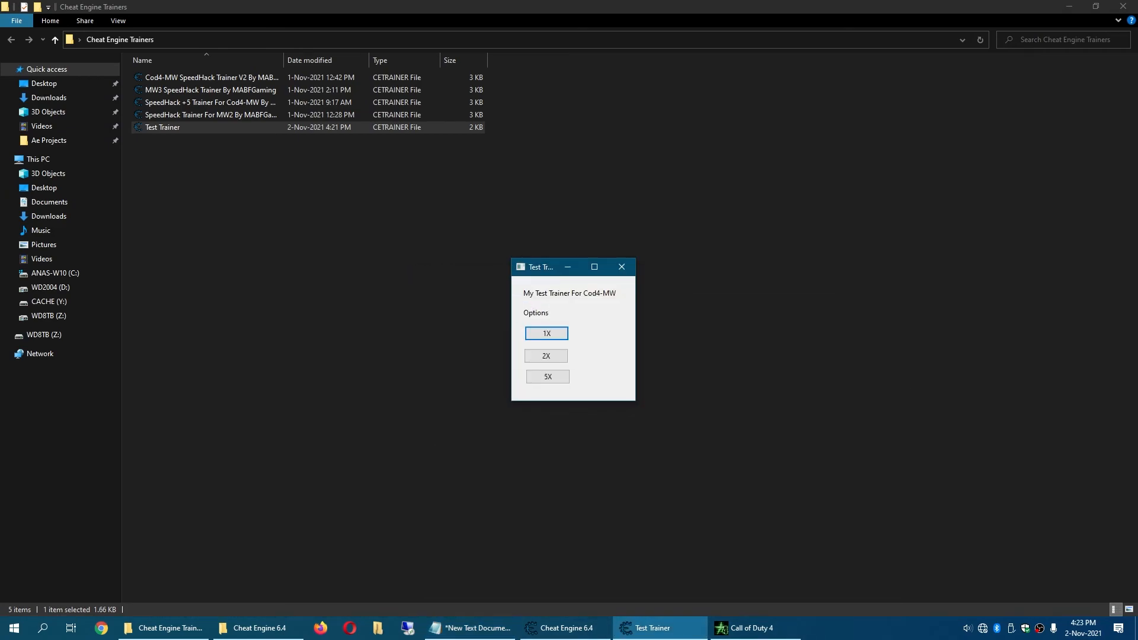